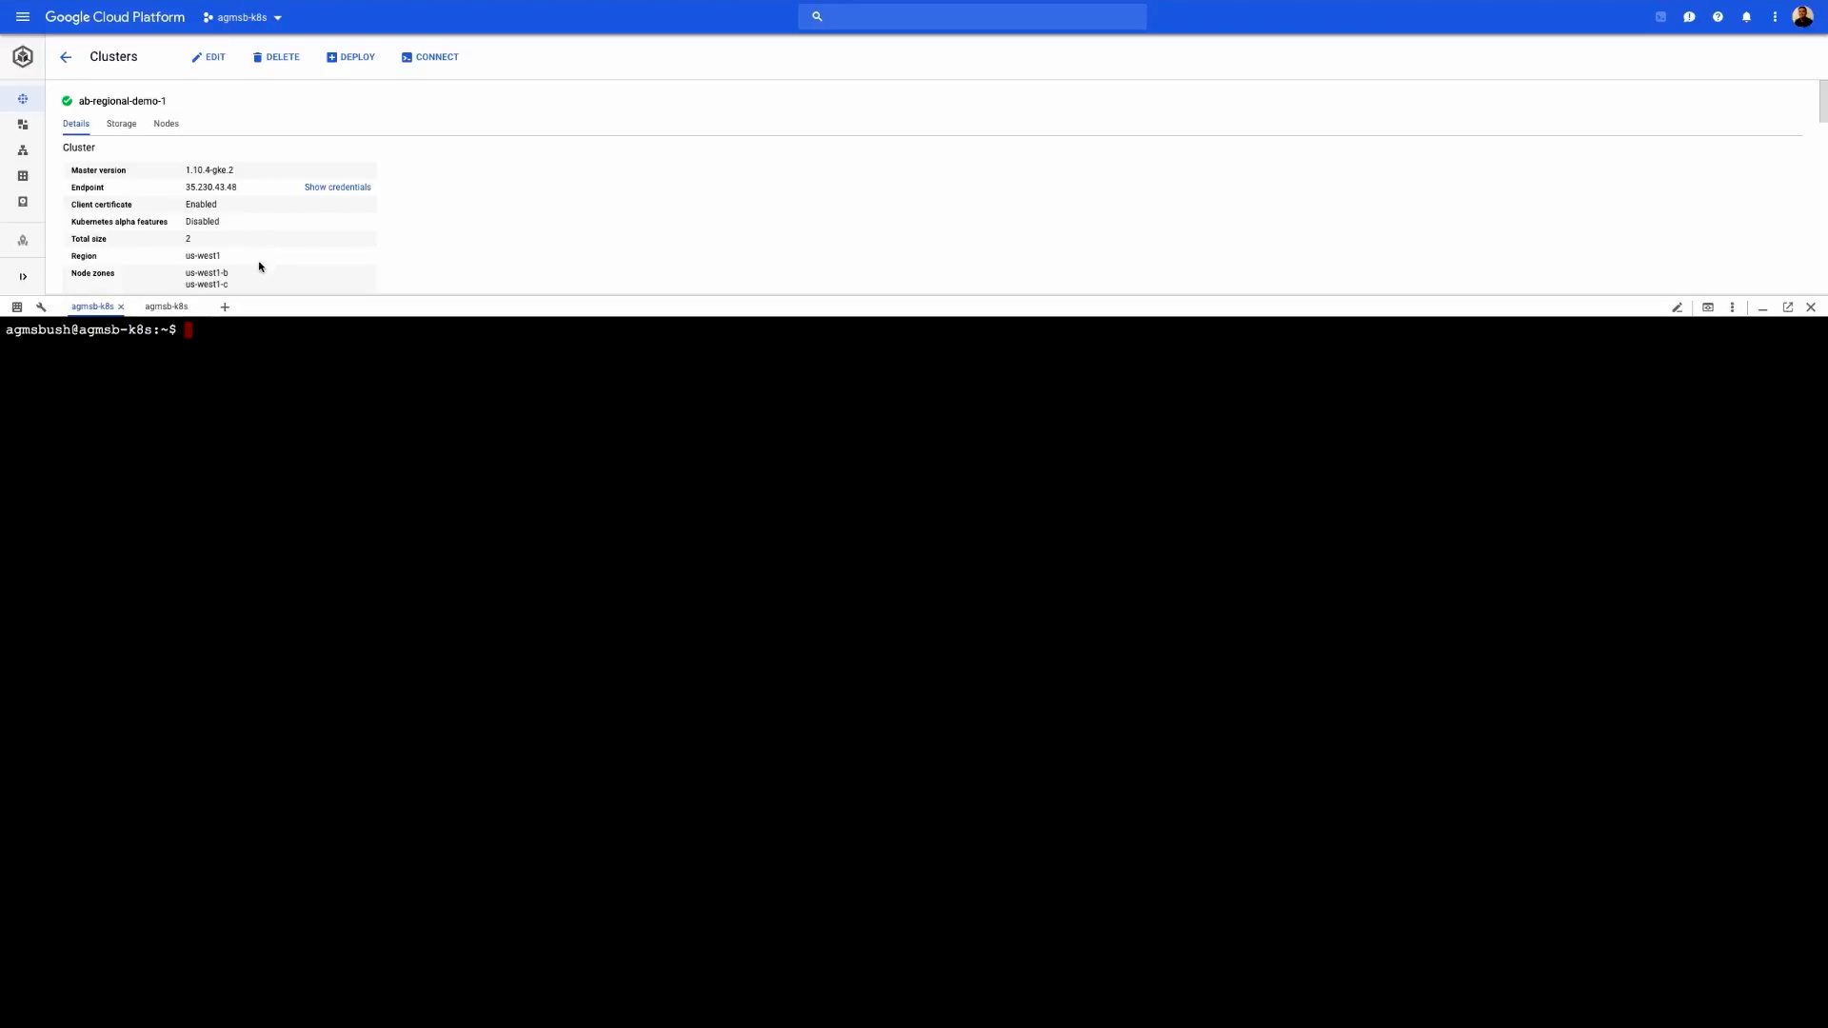
mouse_move(261, 344)
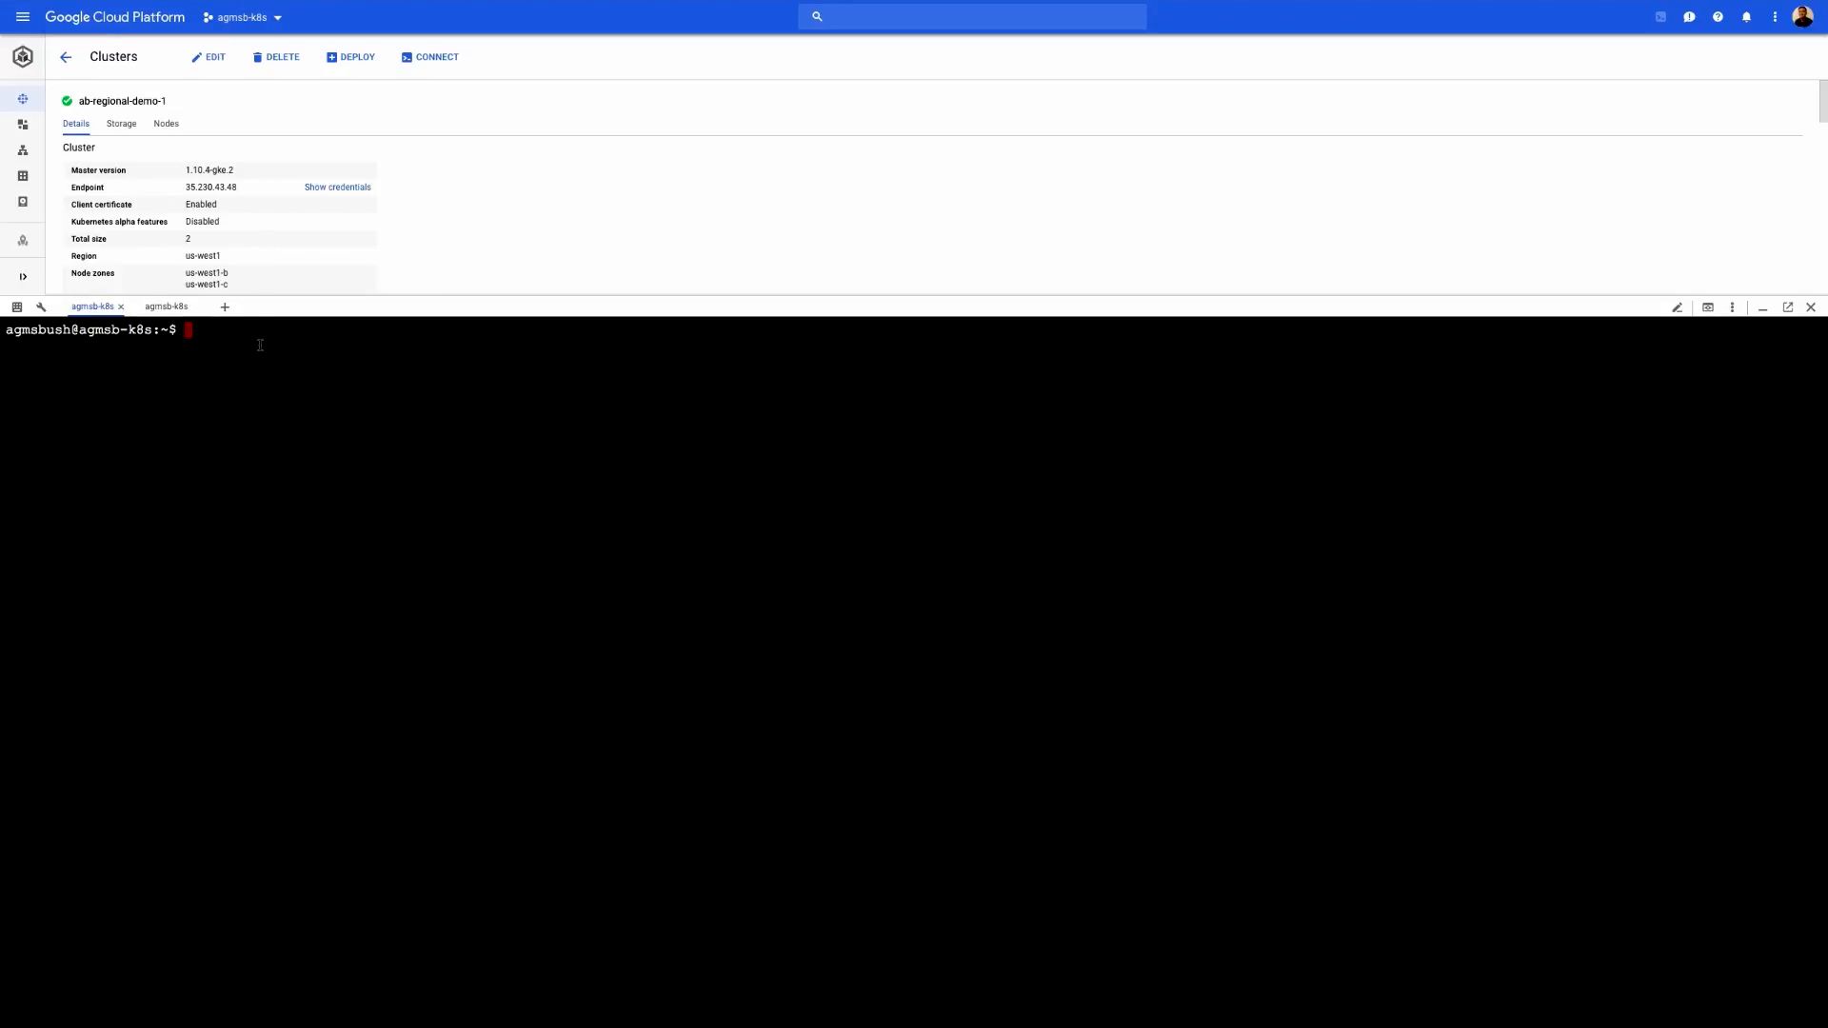
Step: Run kubectl get pods,deployments,services and grab the WordPress service's external IP
type("kubectl get pods,depl")
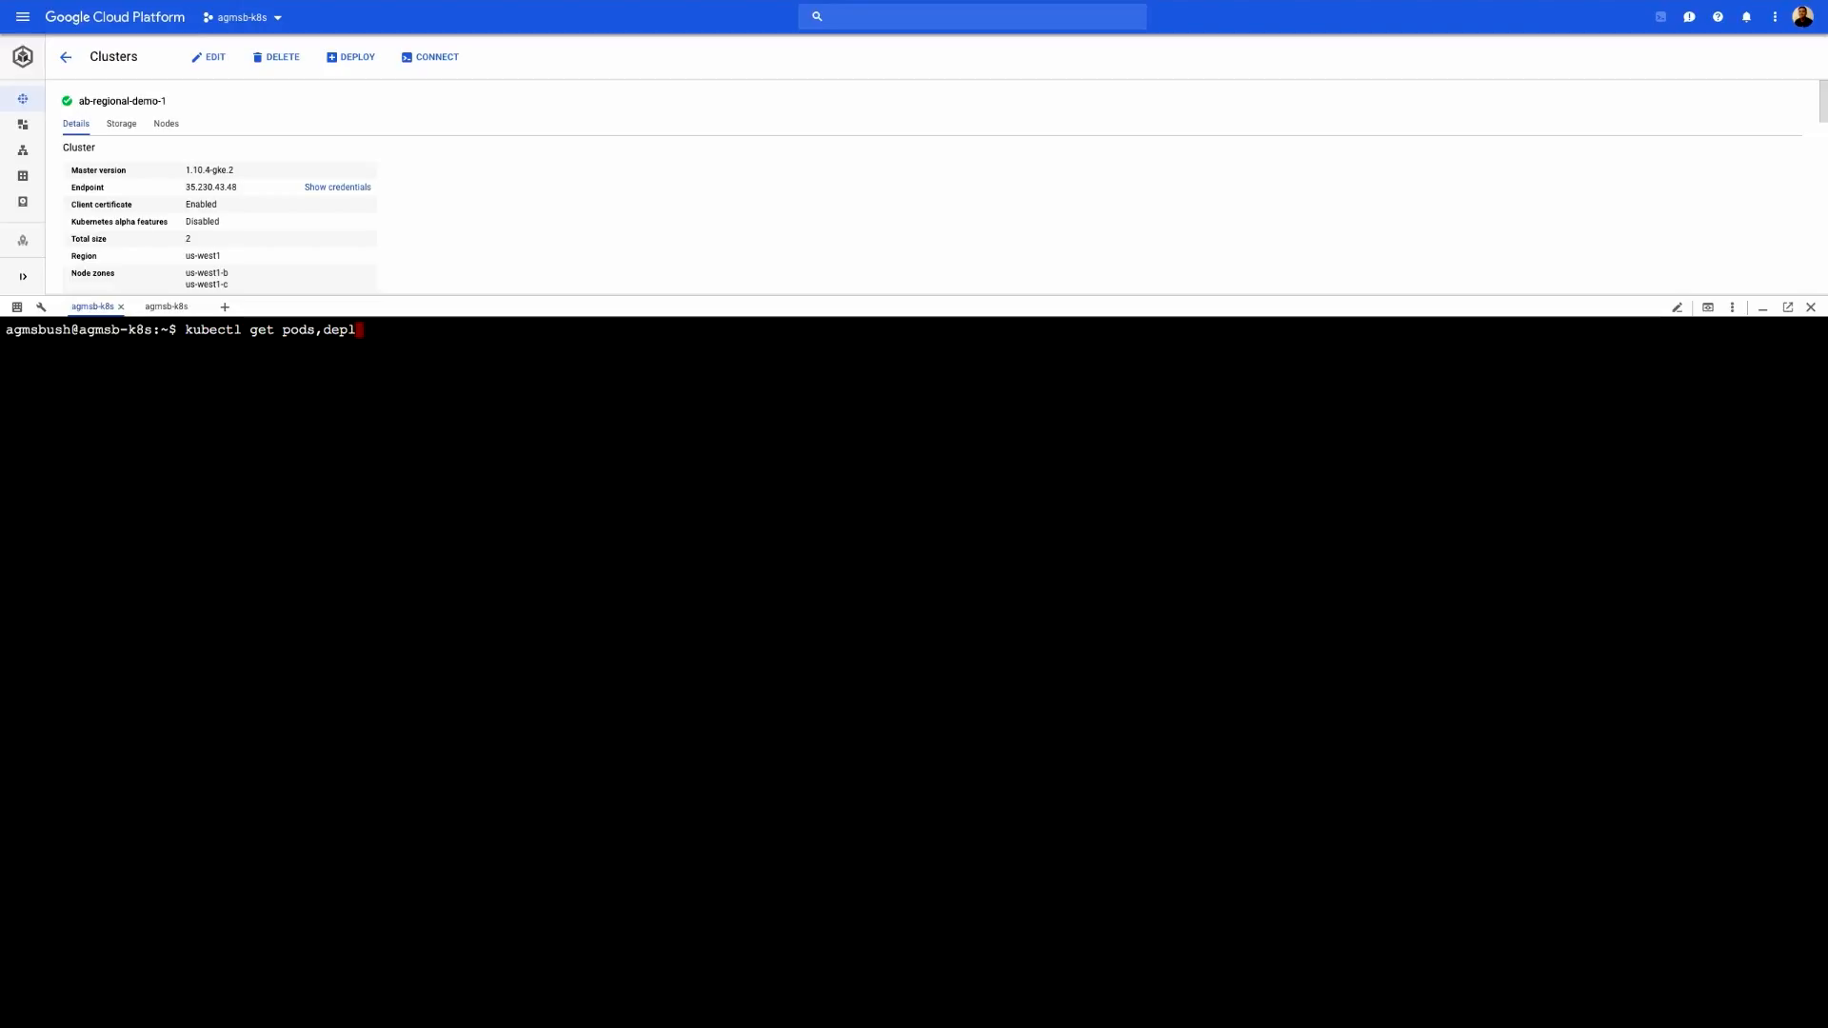
type("oyments")
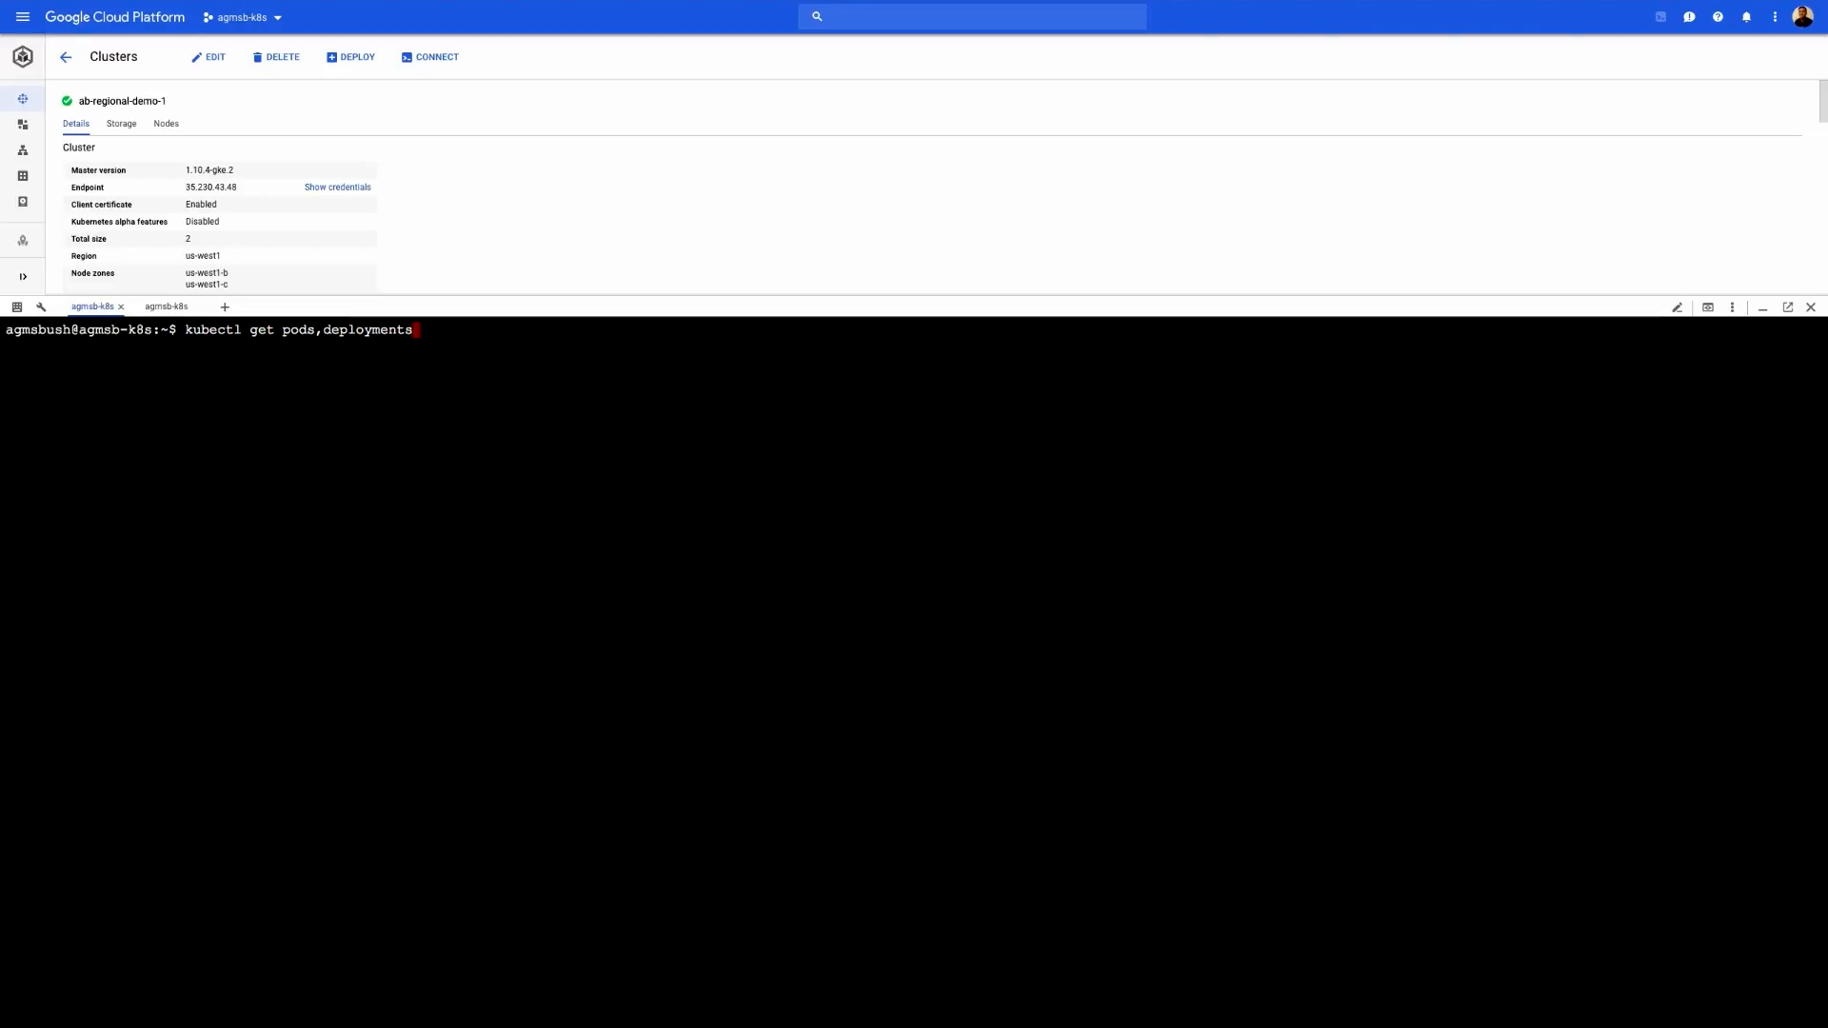
type(",services")
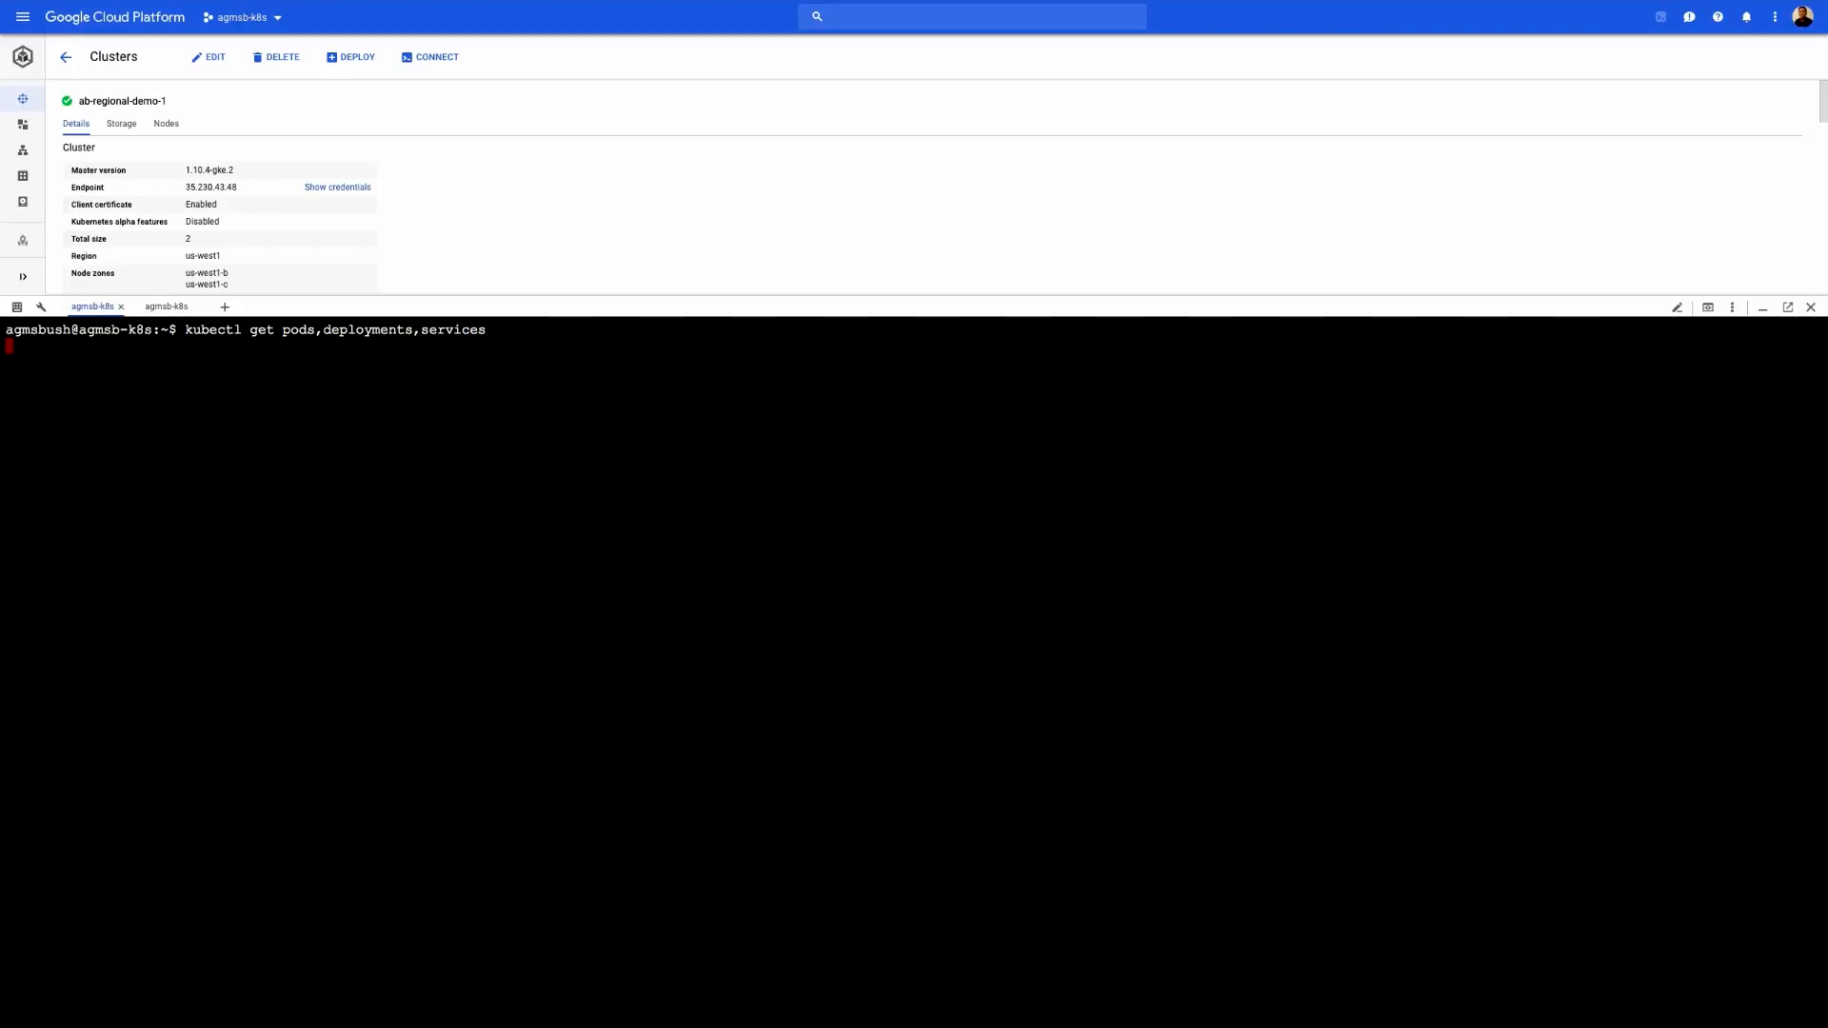
mouse_move(261, 385)
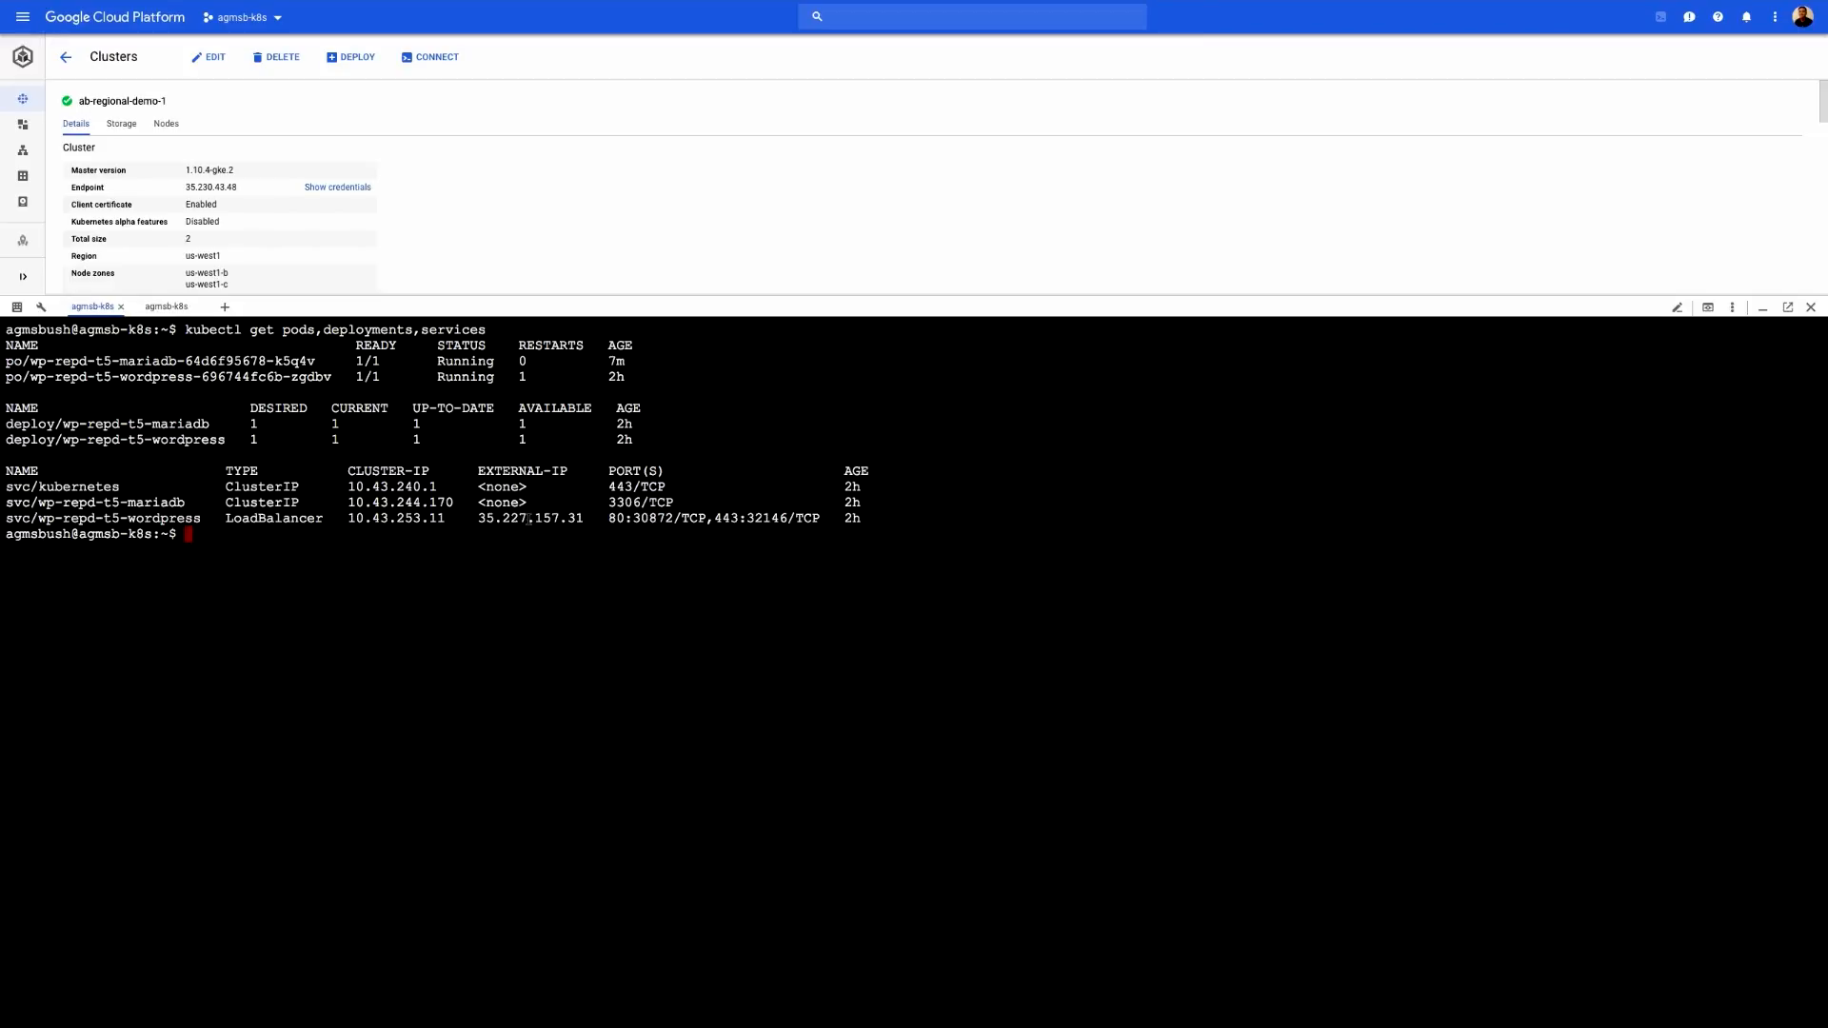
double_click(527, 517)
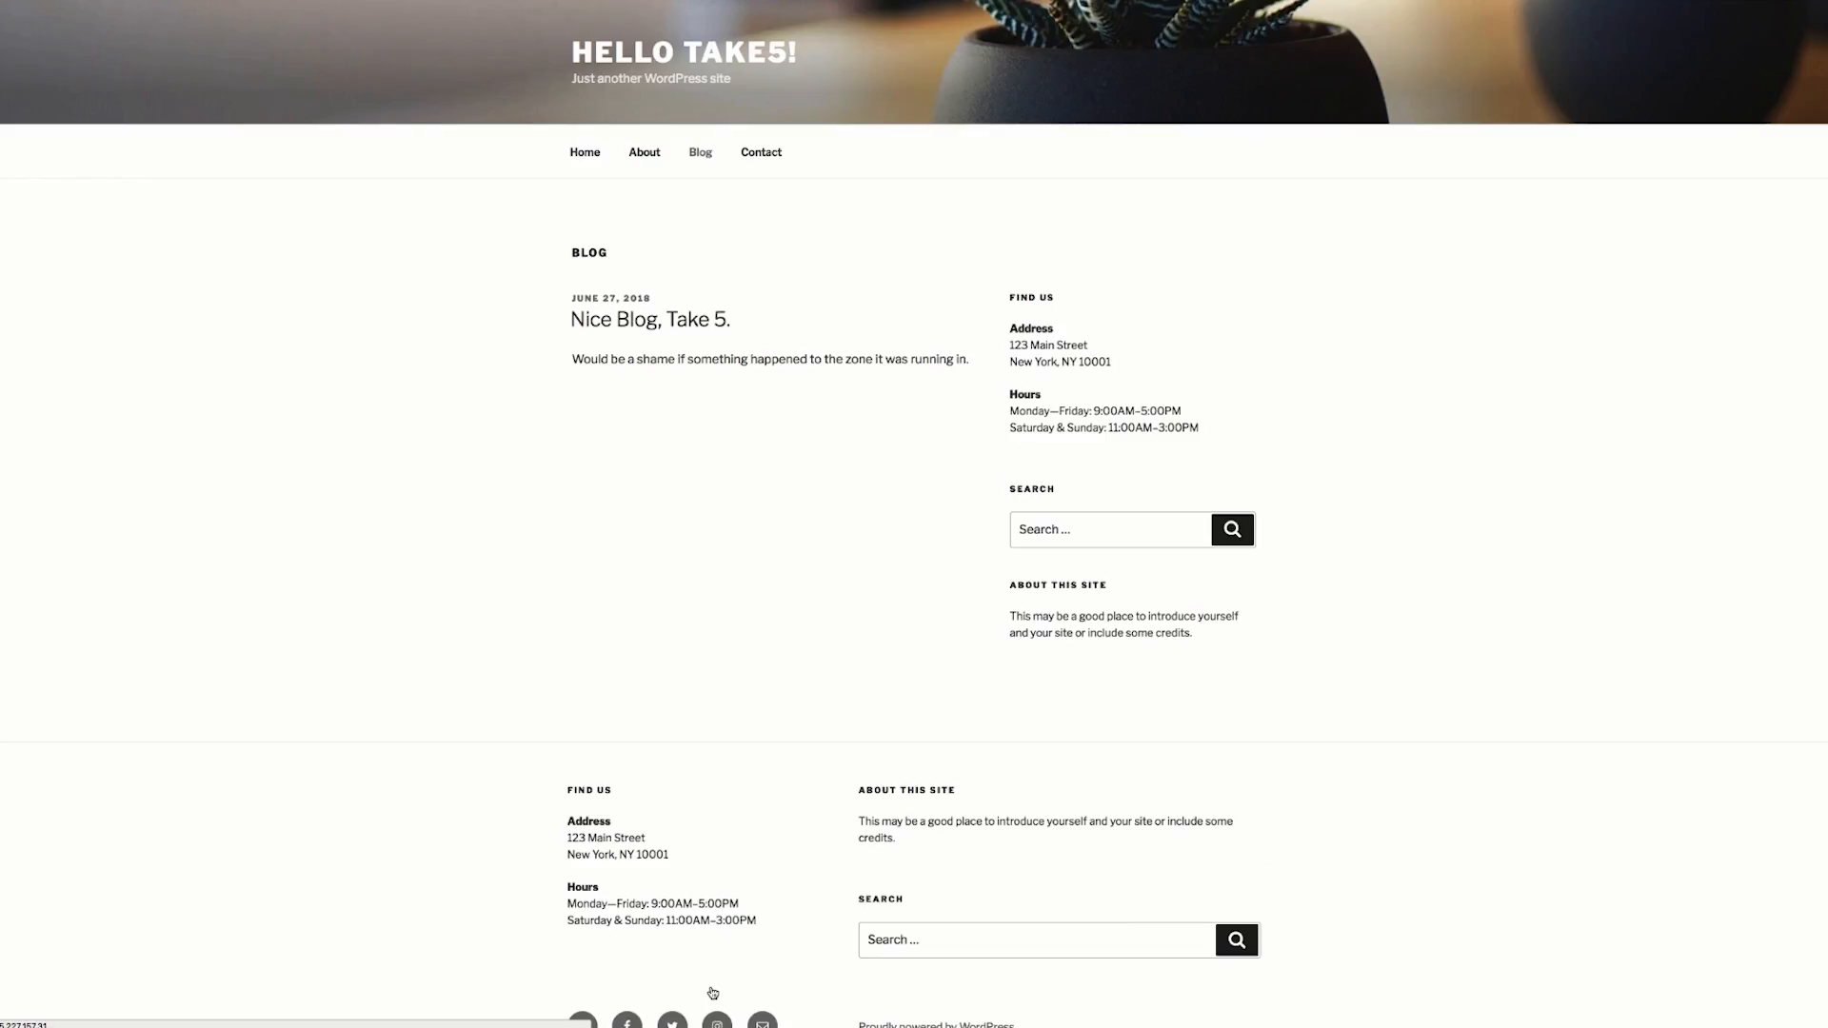
mouse_move(650, 318)
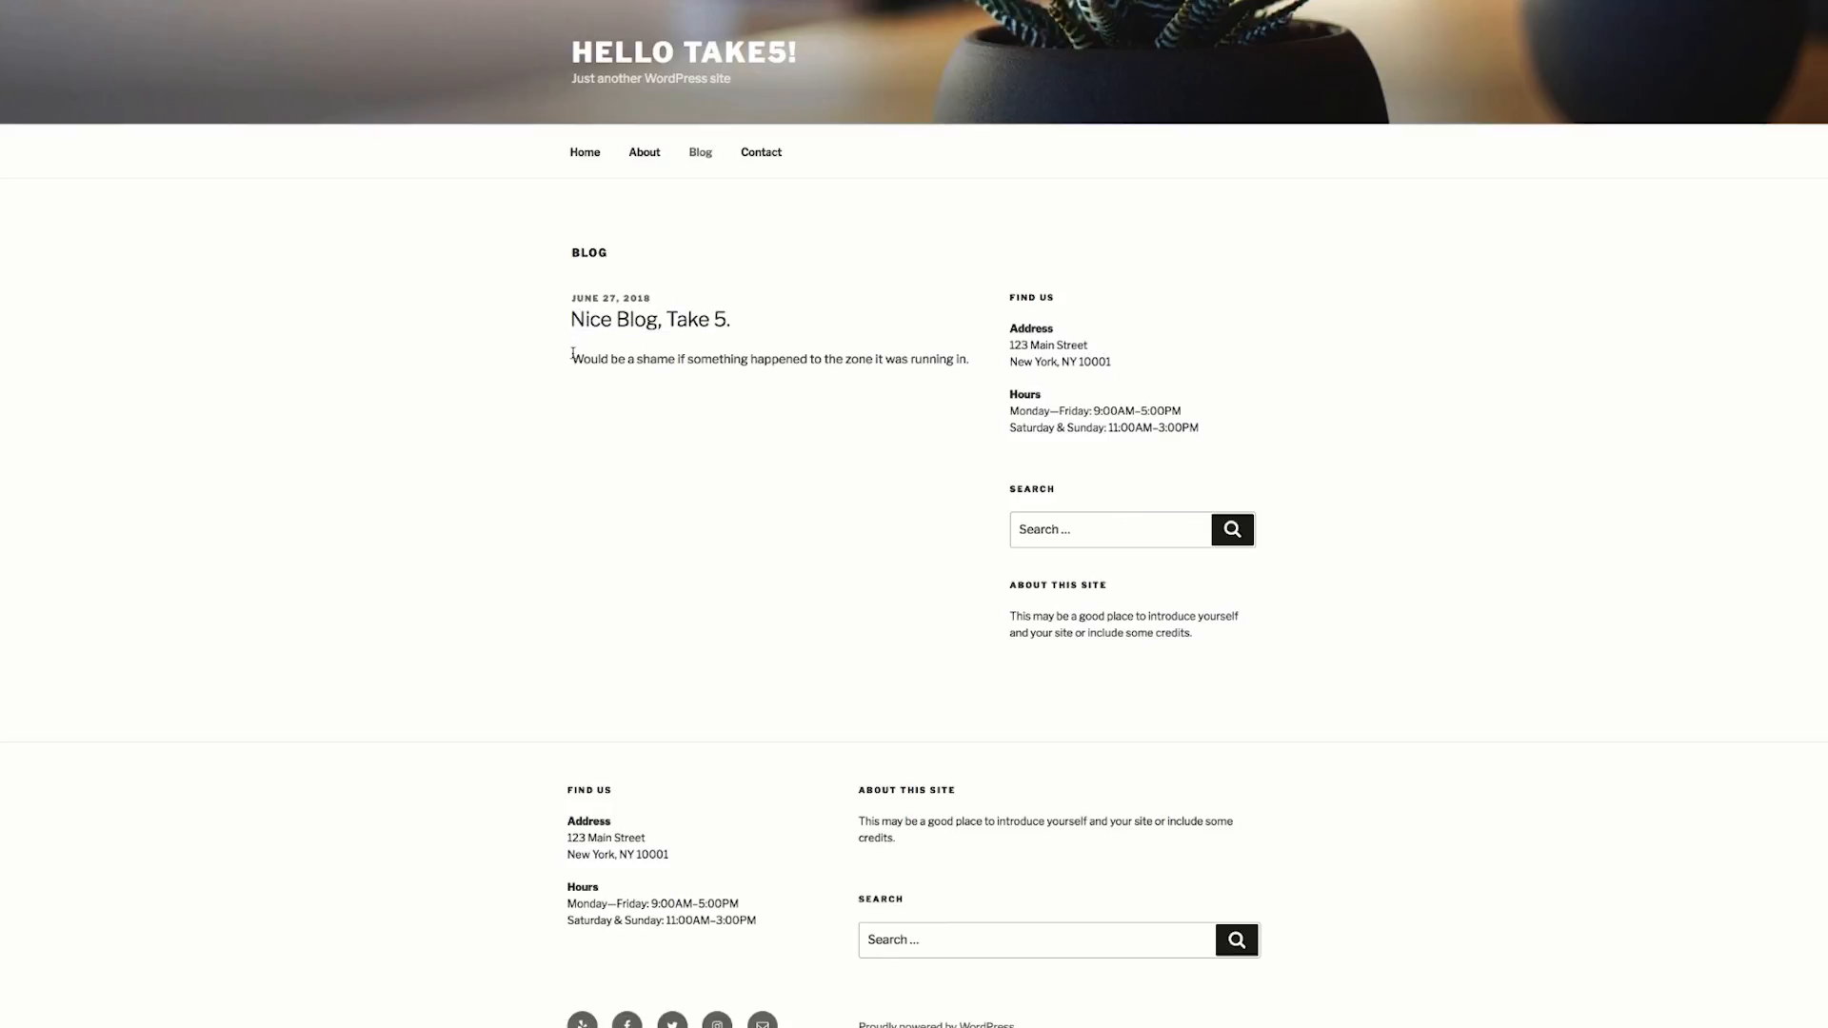
mouse_move(657, 377)
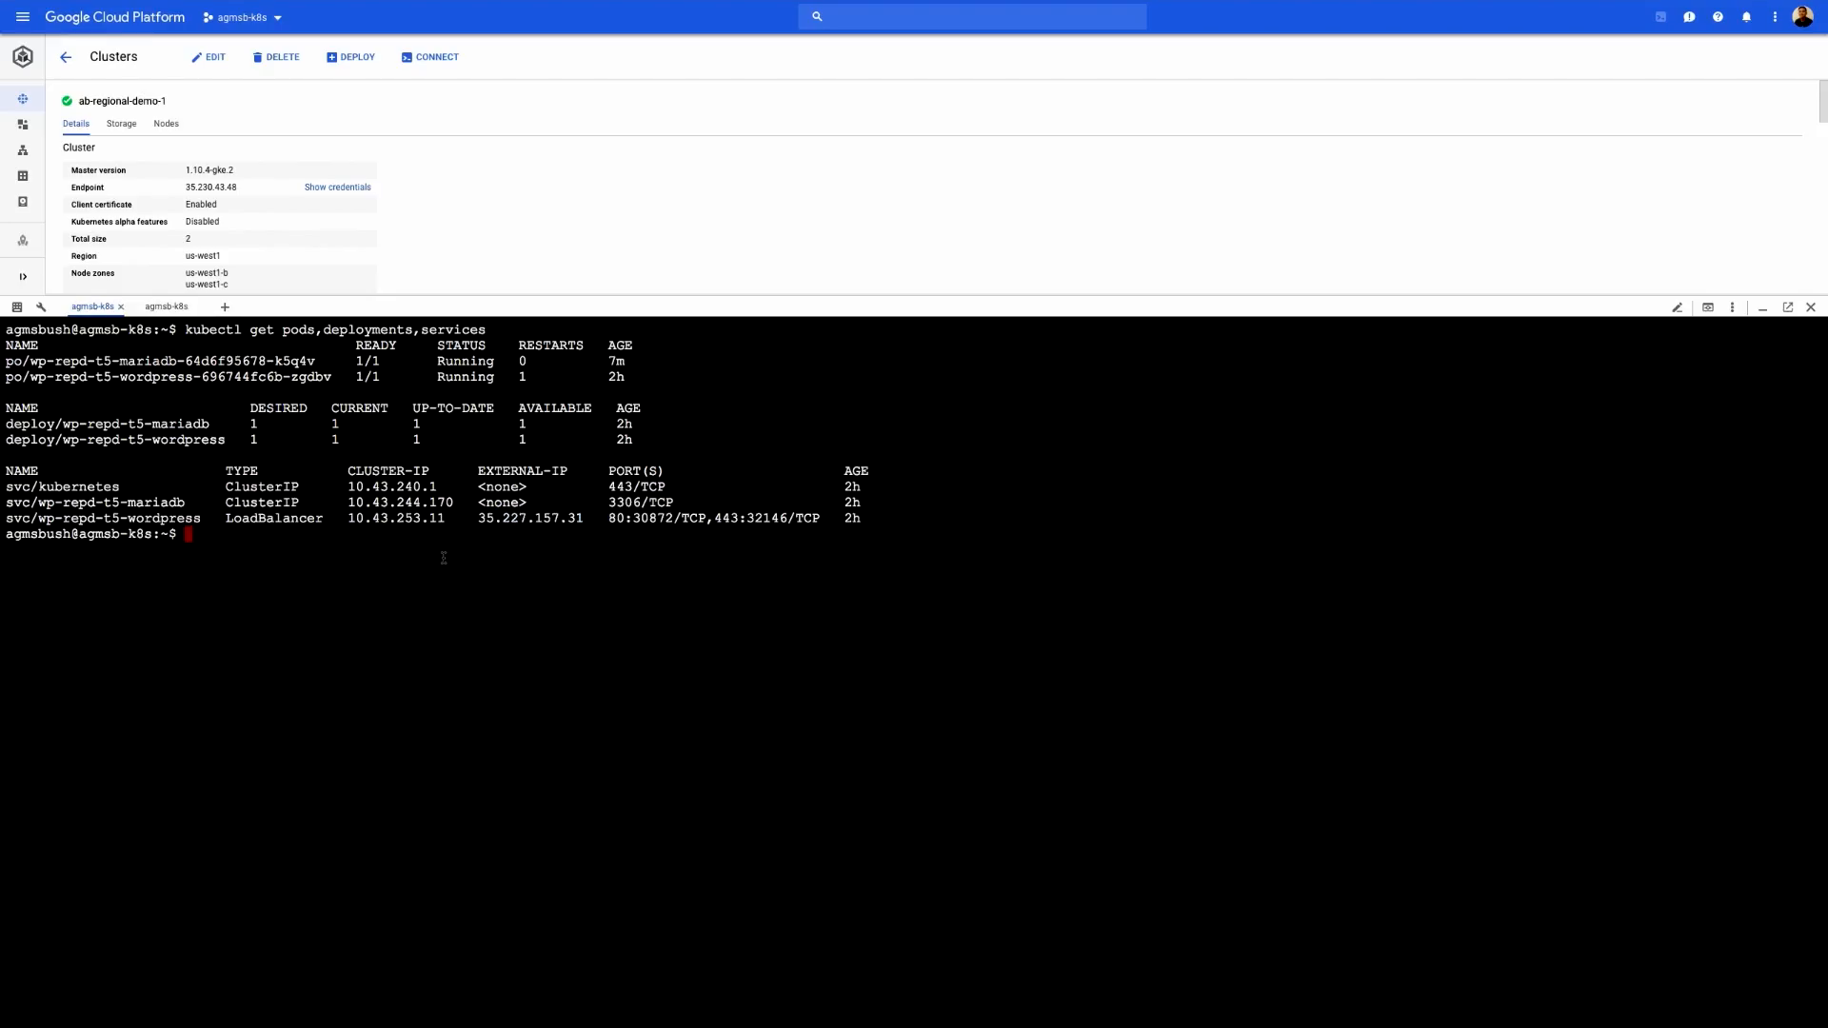
Step: Run kubectl get persistentvolumes,persistentvolumeclaims,storageclasses to list bound volumes and claims
type("kubectl get")
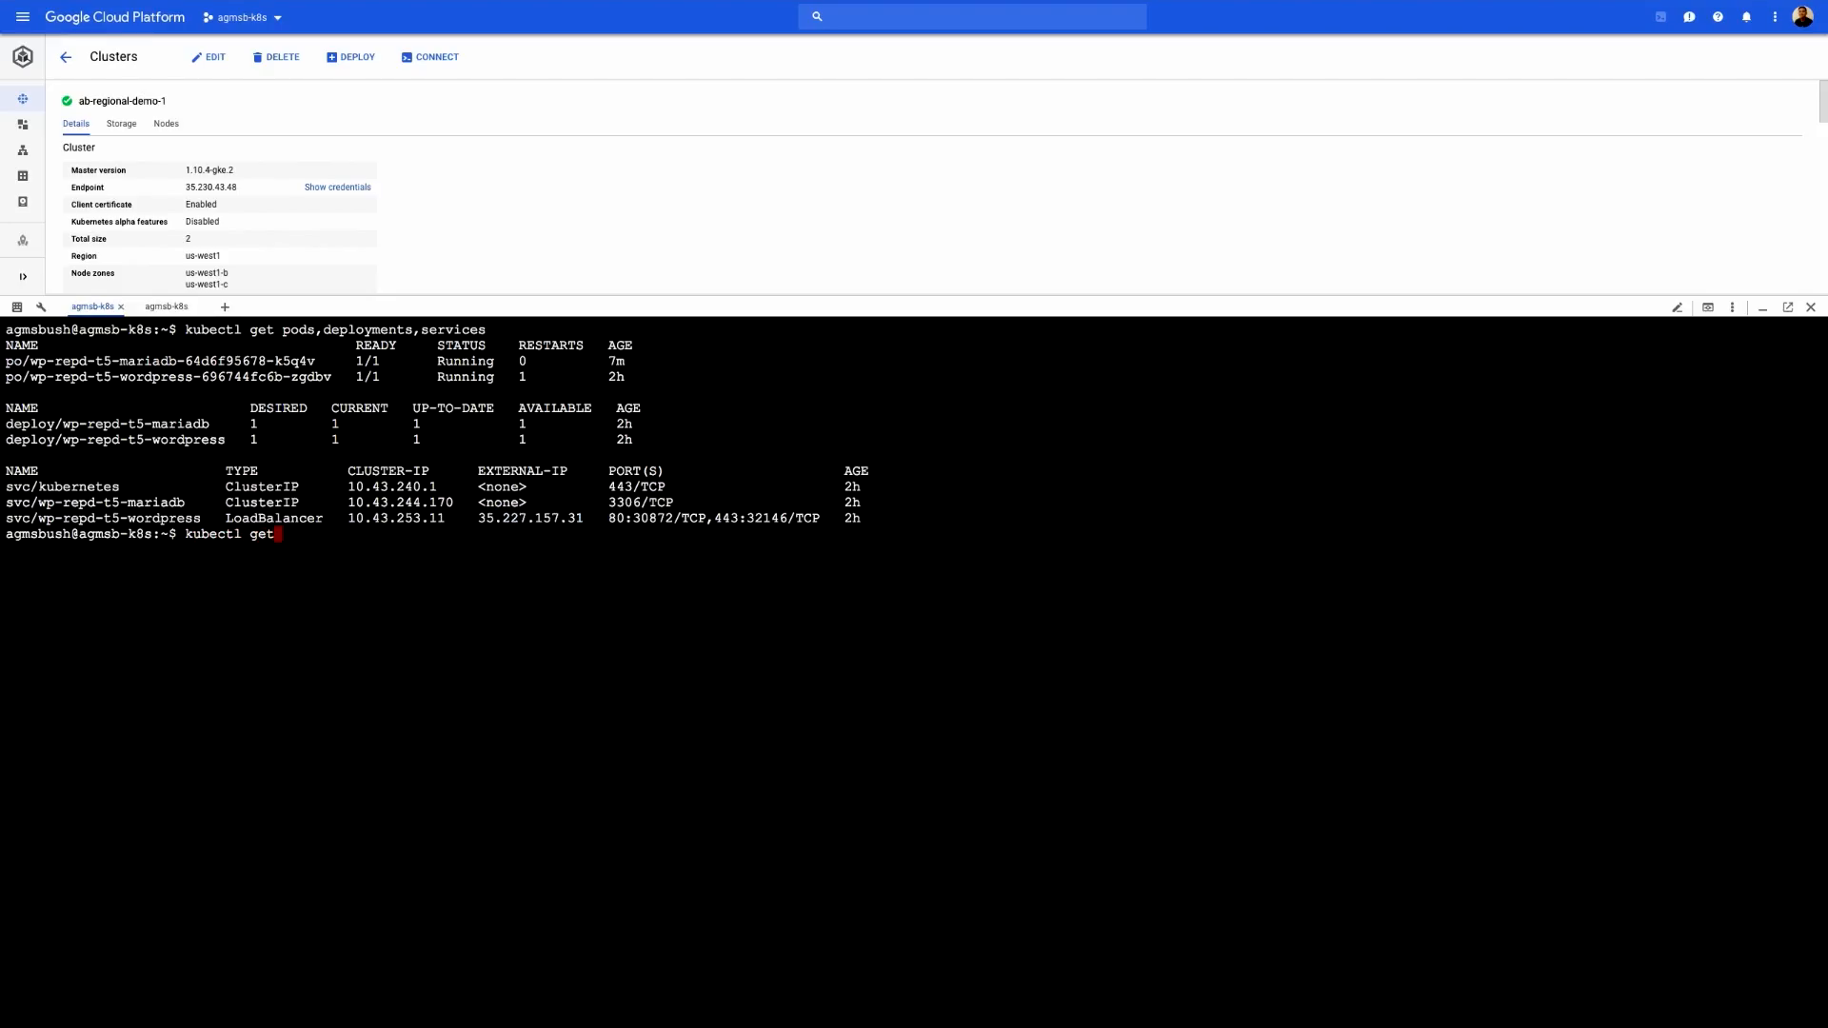
type("persistentv")
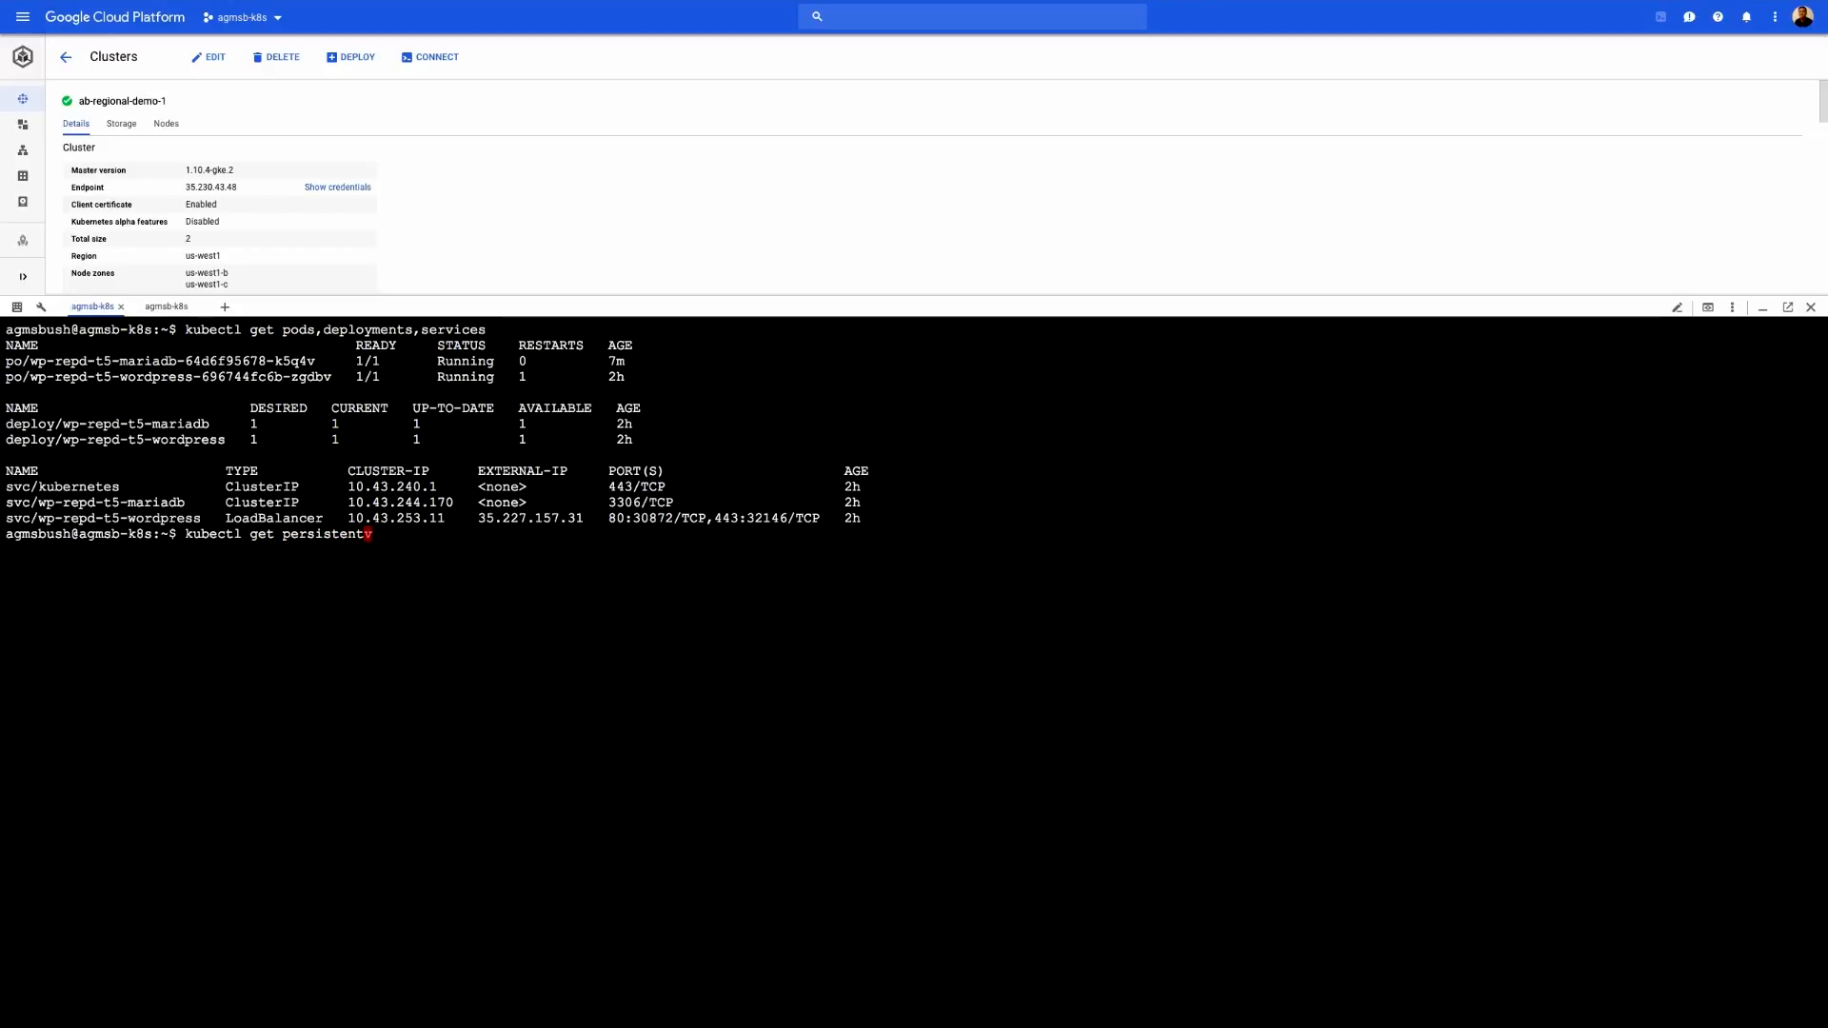
type("volumes,persistentvolumeclaims,storageclasses")
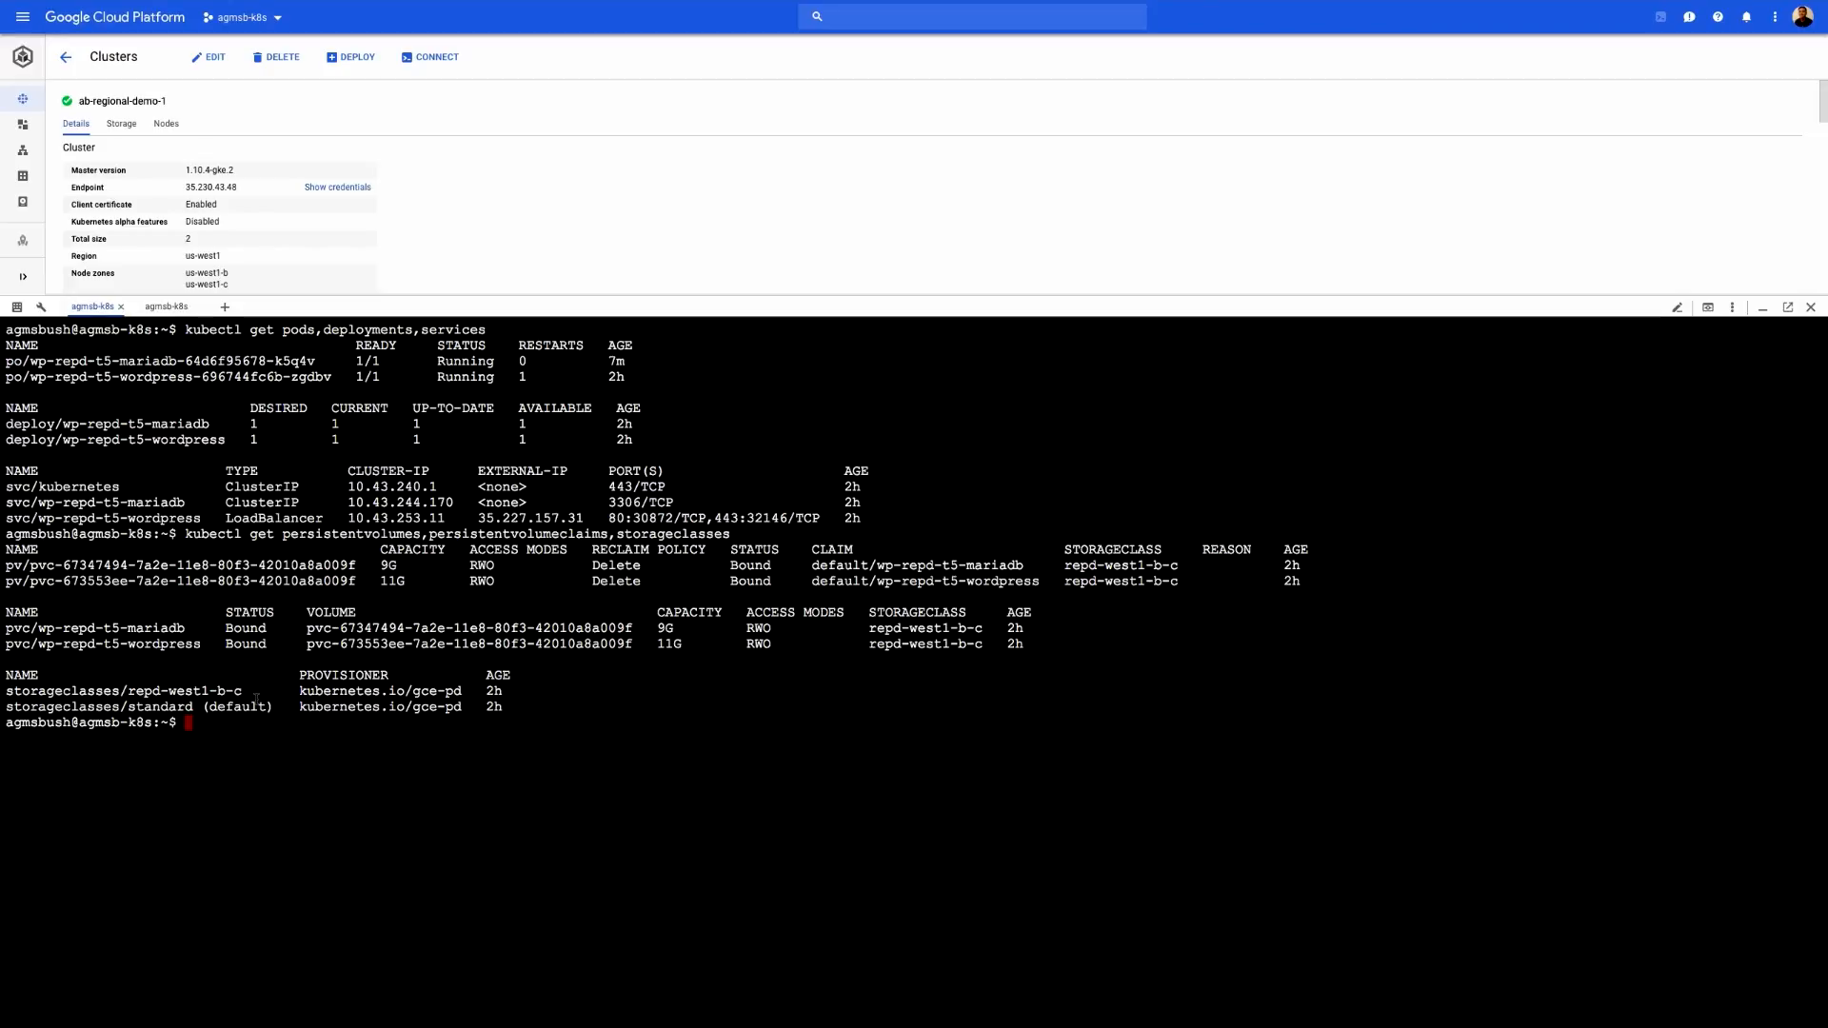
Step: Describe the regional storage class repd-west1-b-c with kubectl describe storageclass, then start clearing
type("kubectl describe")
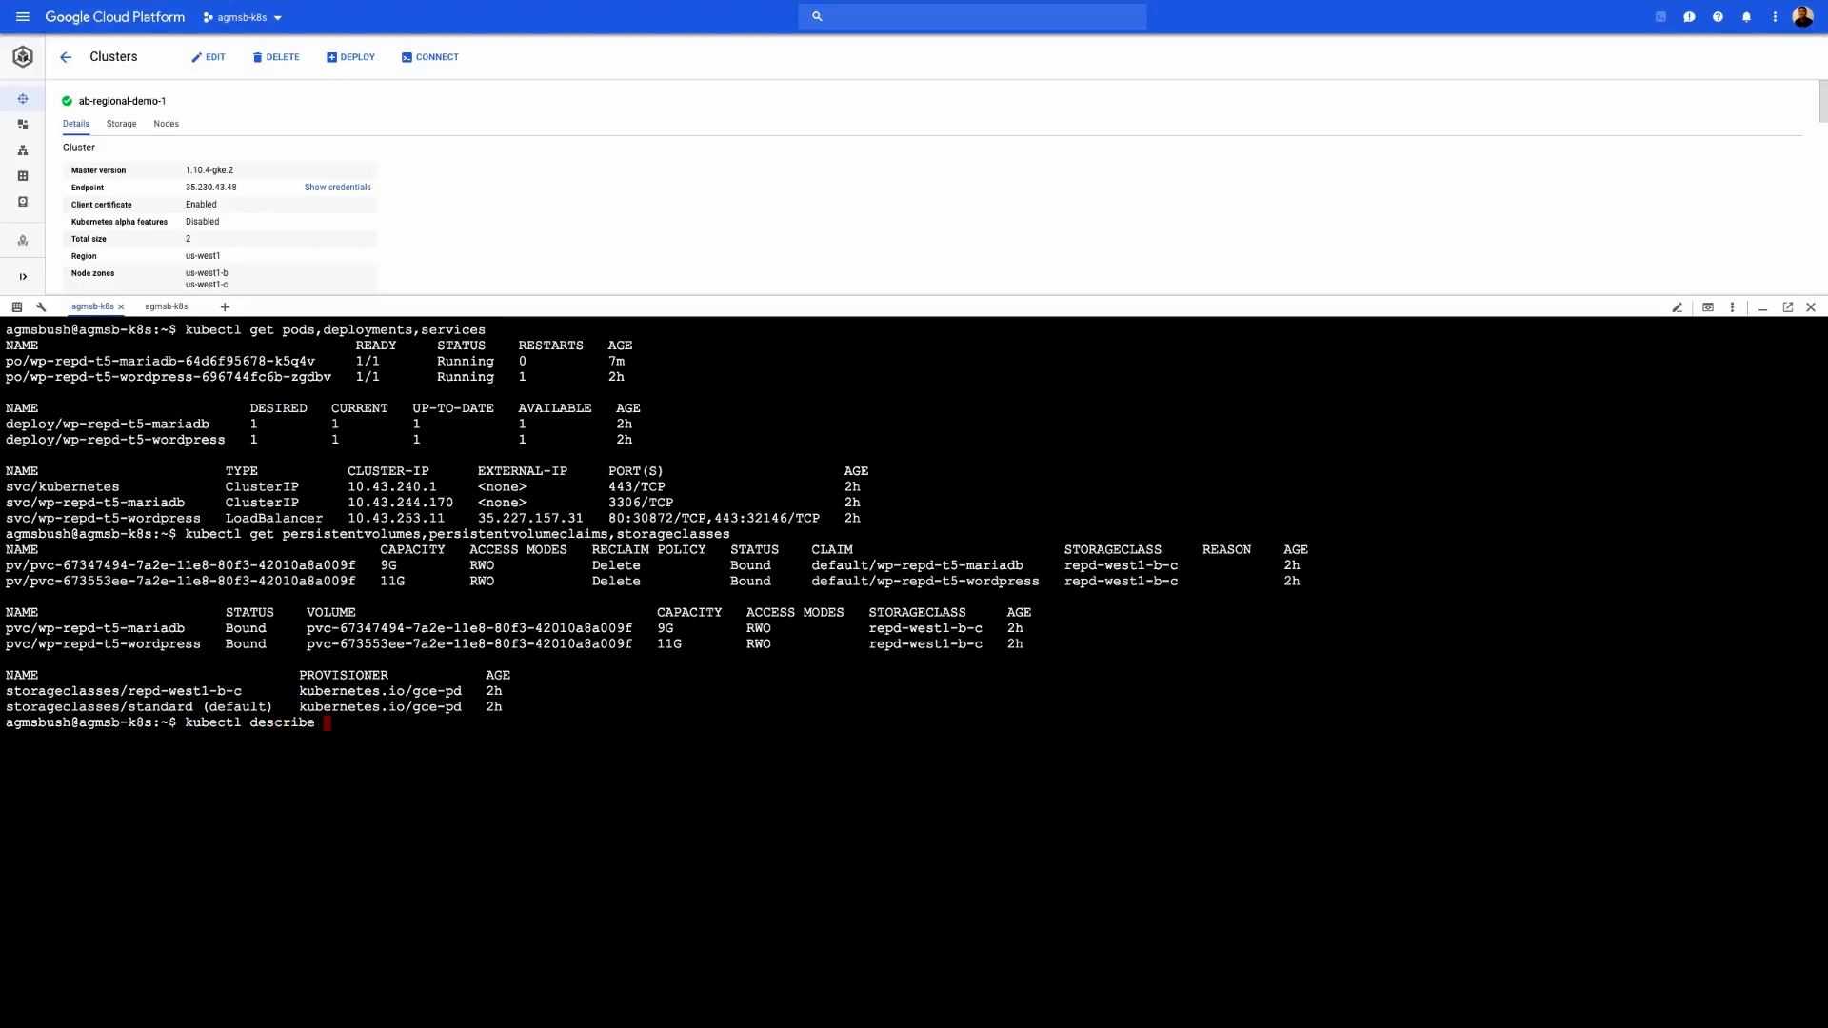
type("storageclass repd-west1-b-c")
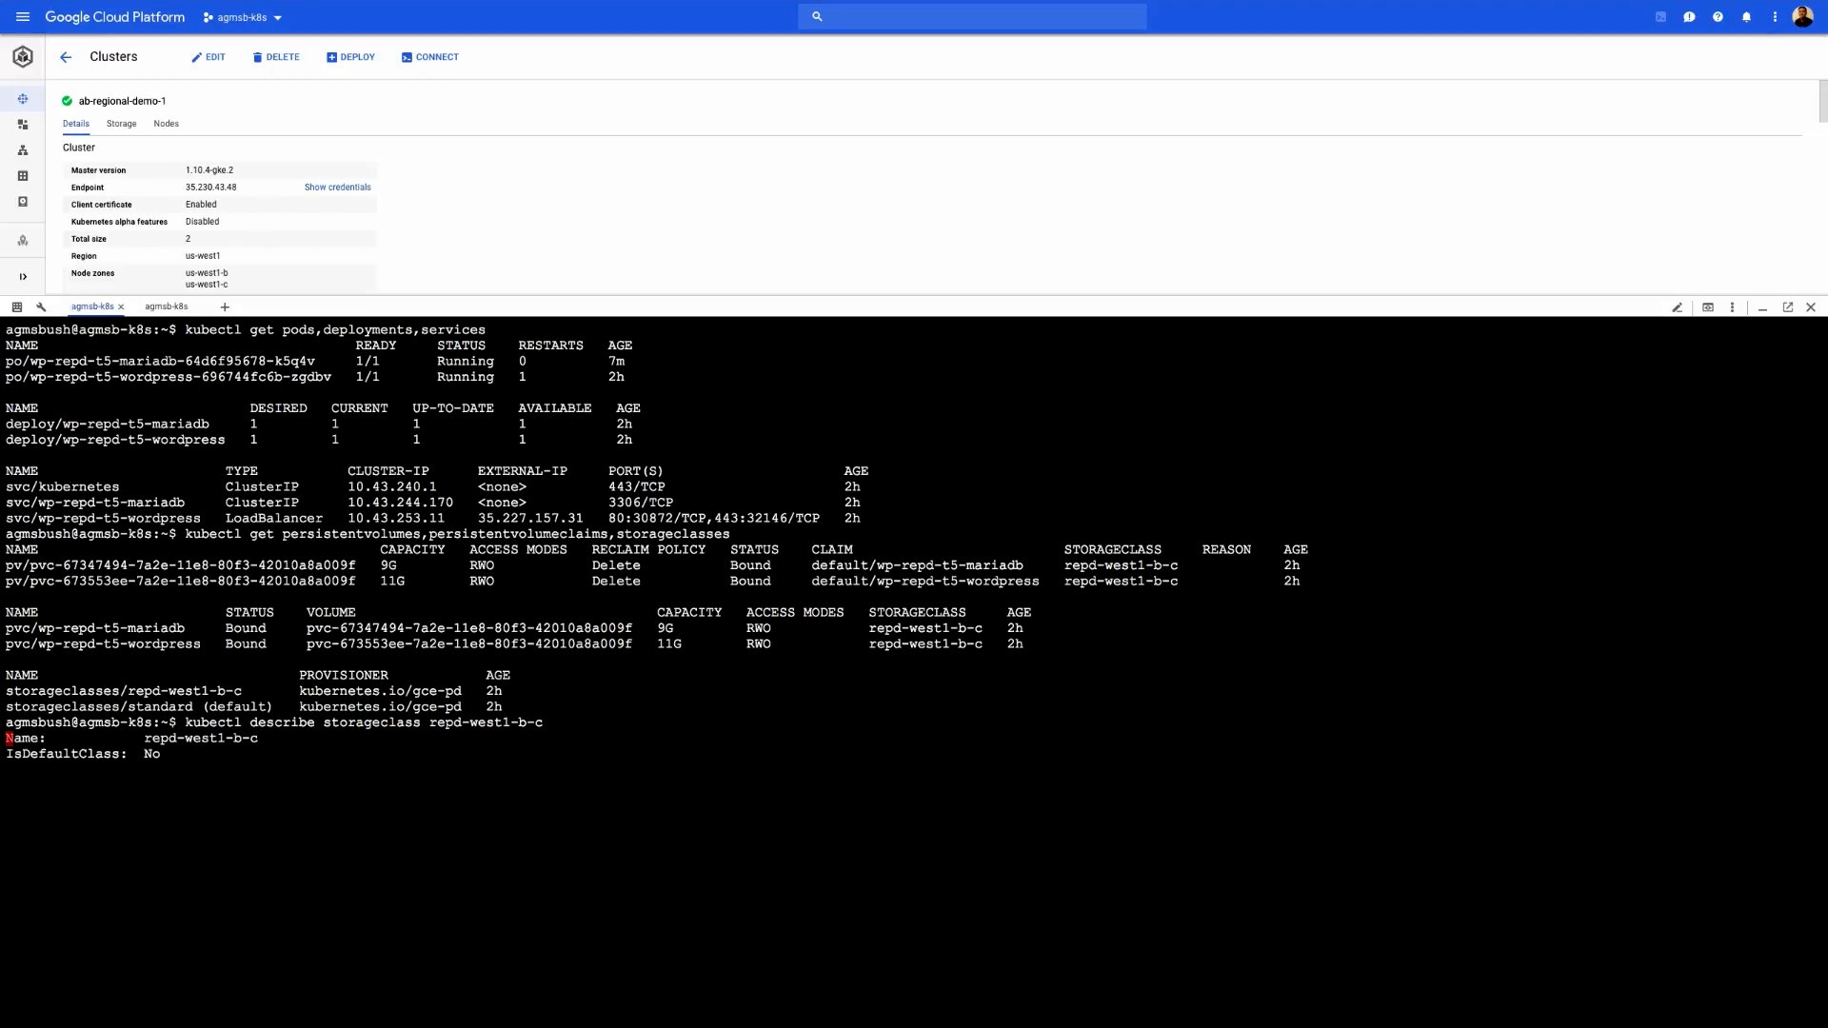
key("enter")
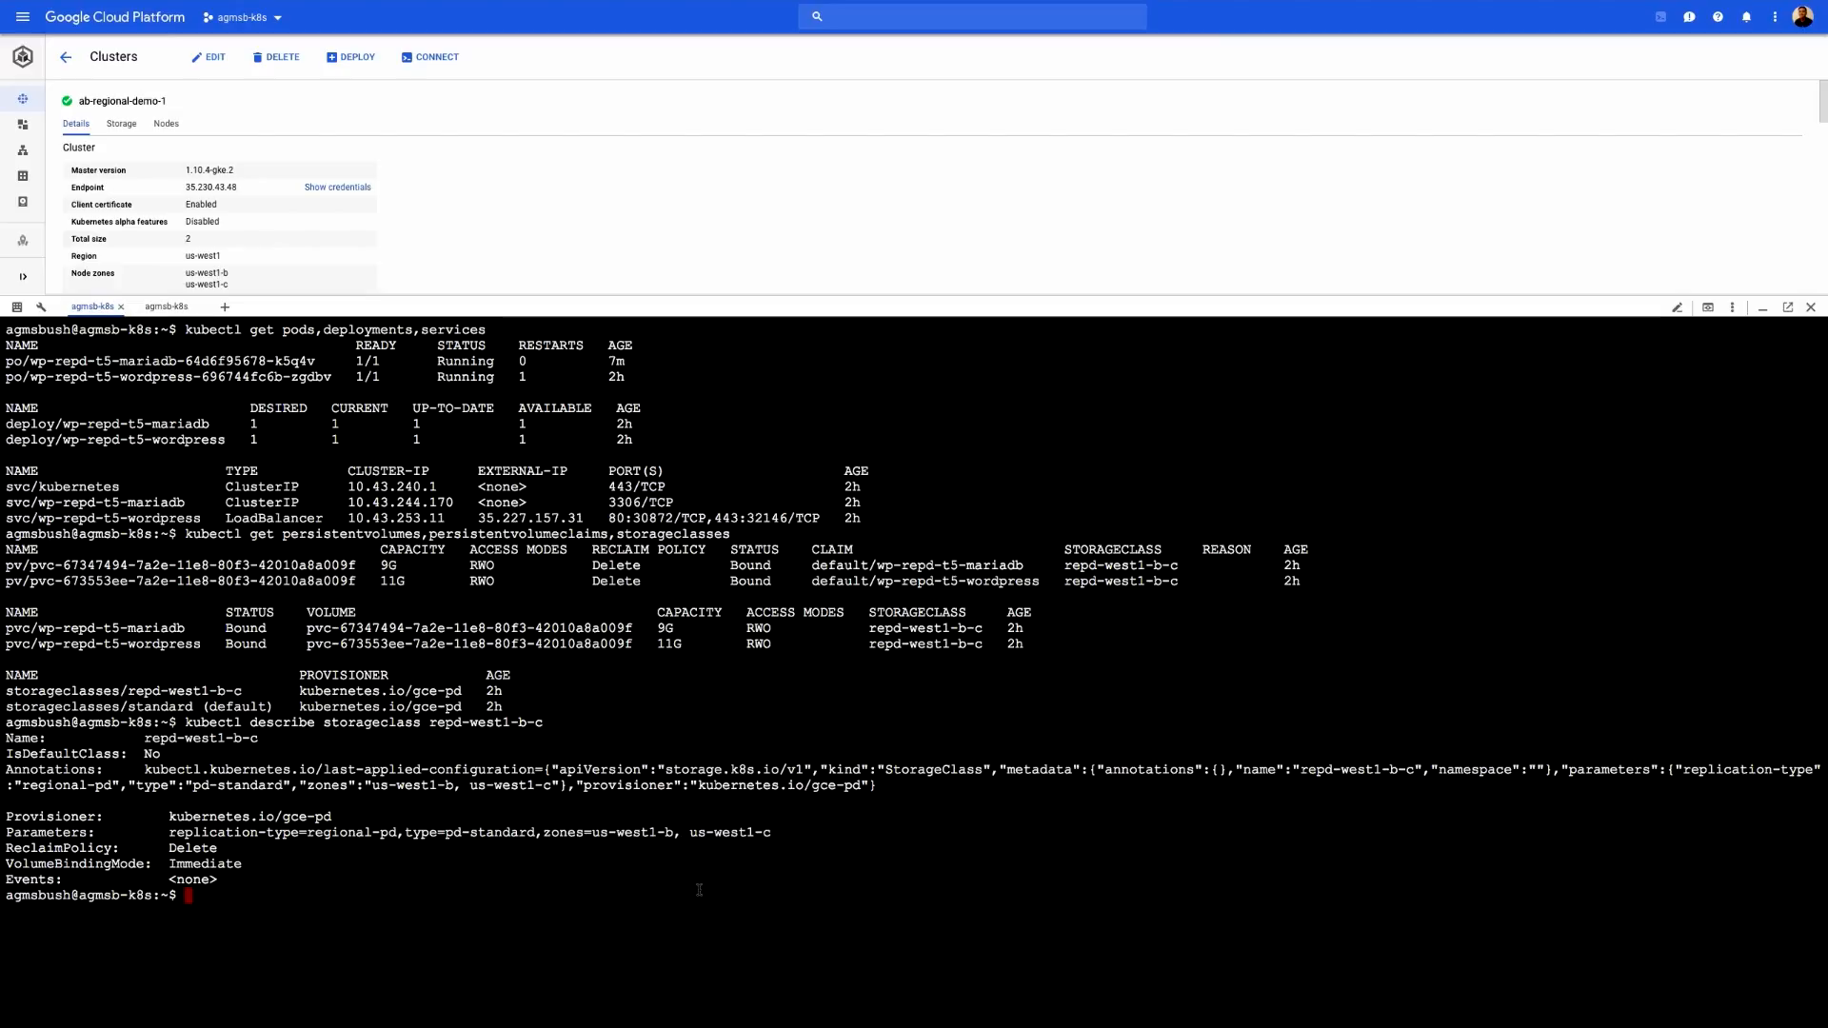
type("cle")
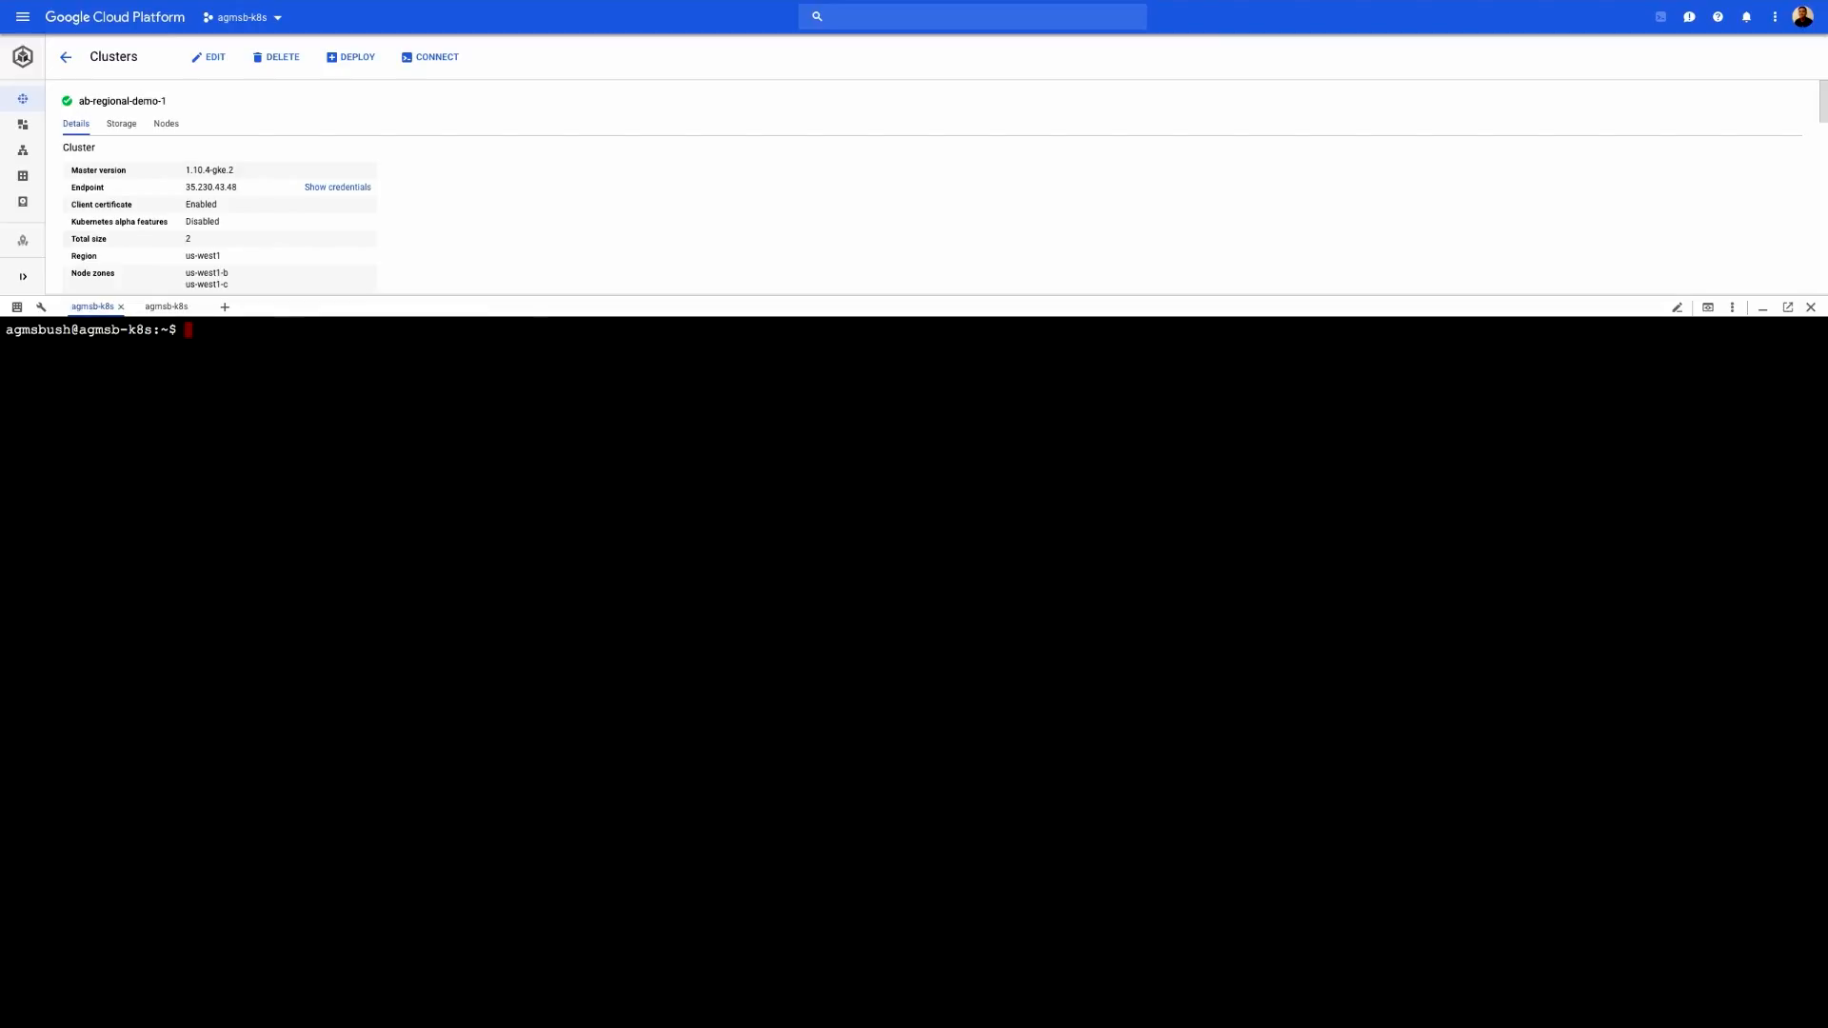
Step: List the home files and cat big-red-button.sh to show the zone-failure script
type("ls")
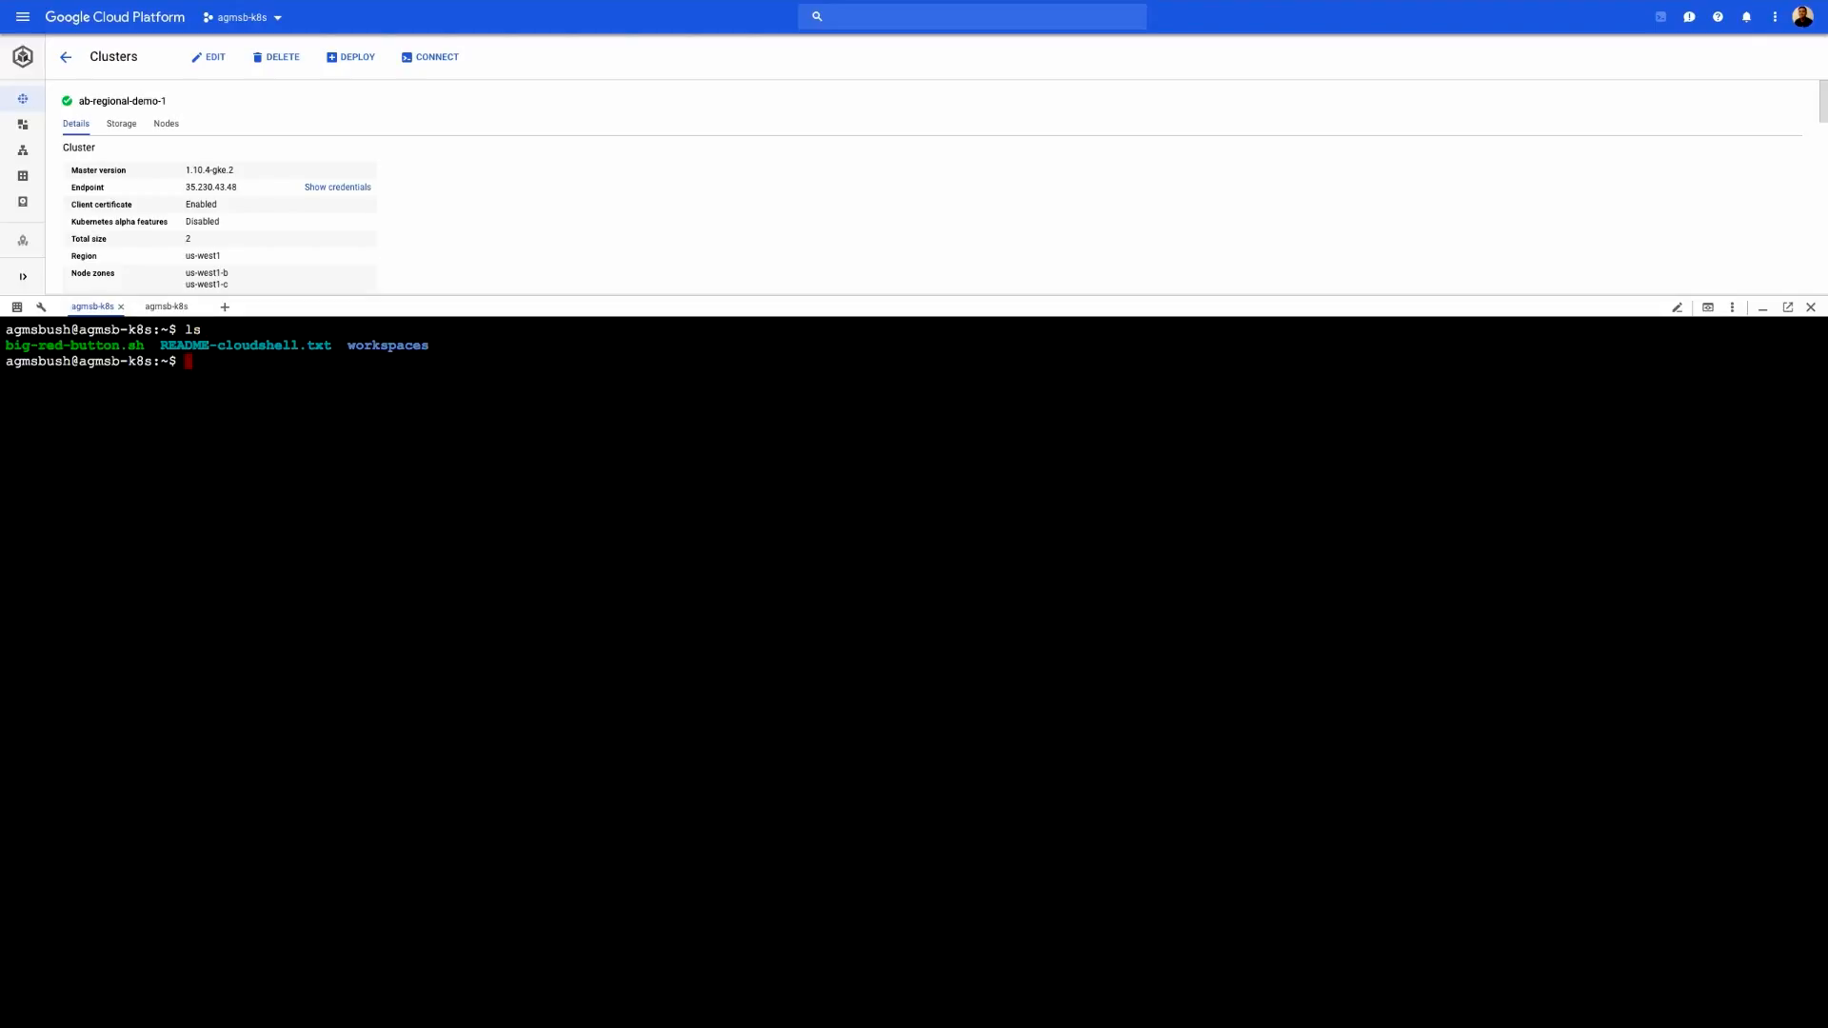
type("cat big-red-button.sh")
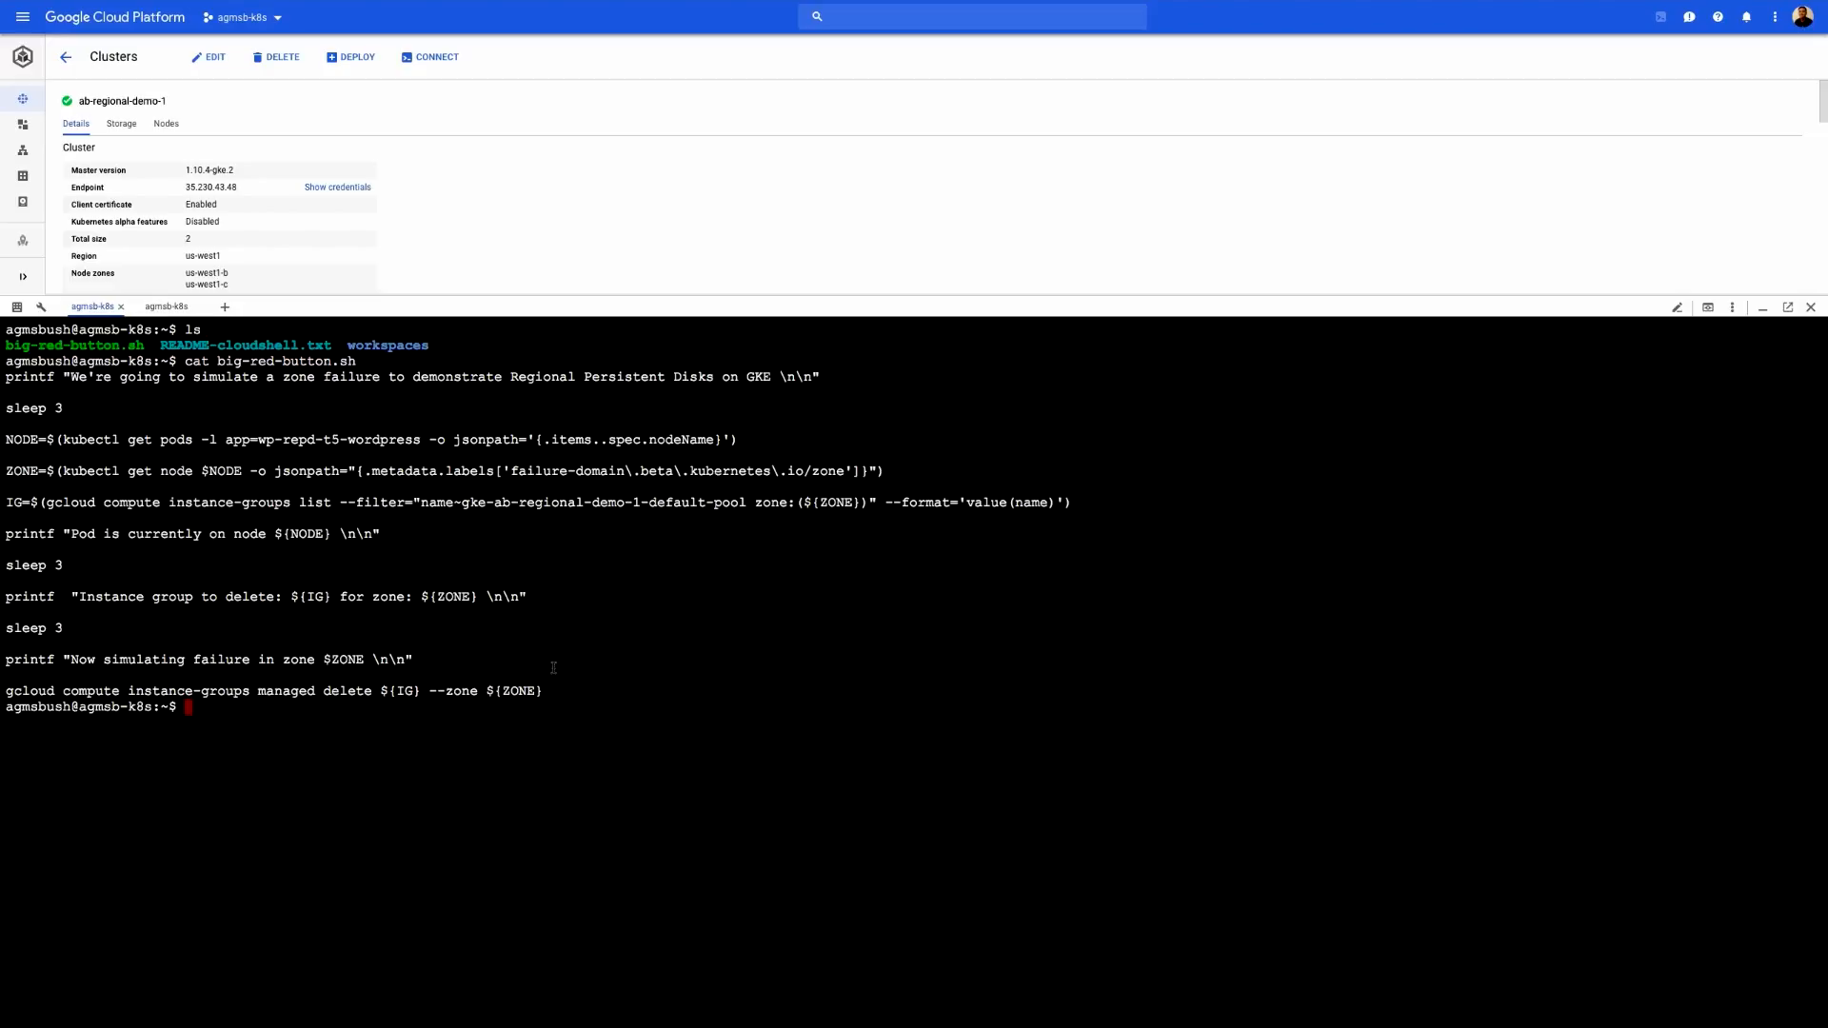
left_click_drag(297, 690, 543, 690)
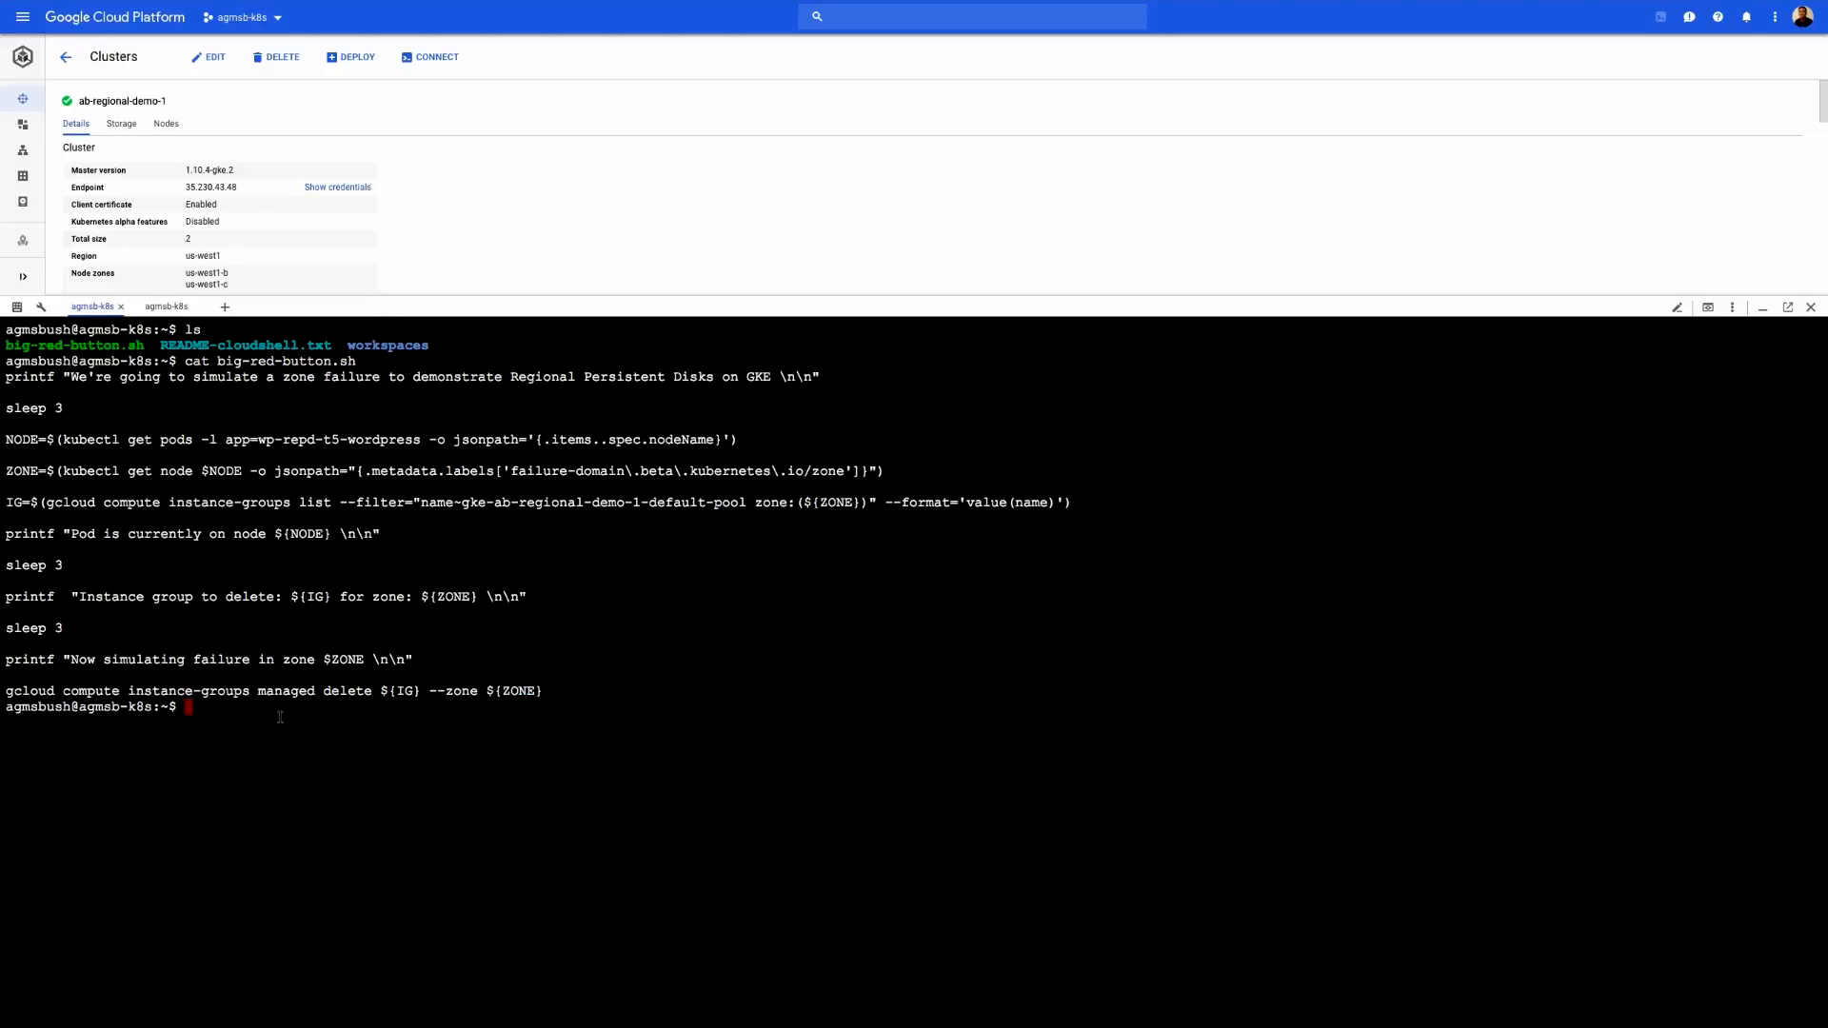
type("./big-red-button.sh")
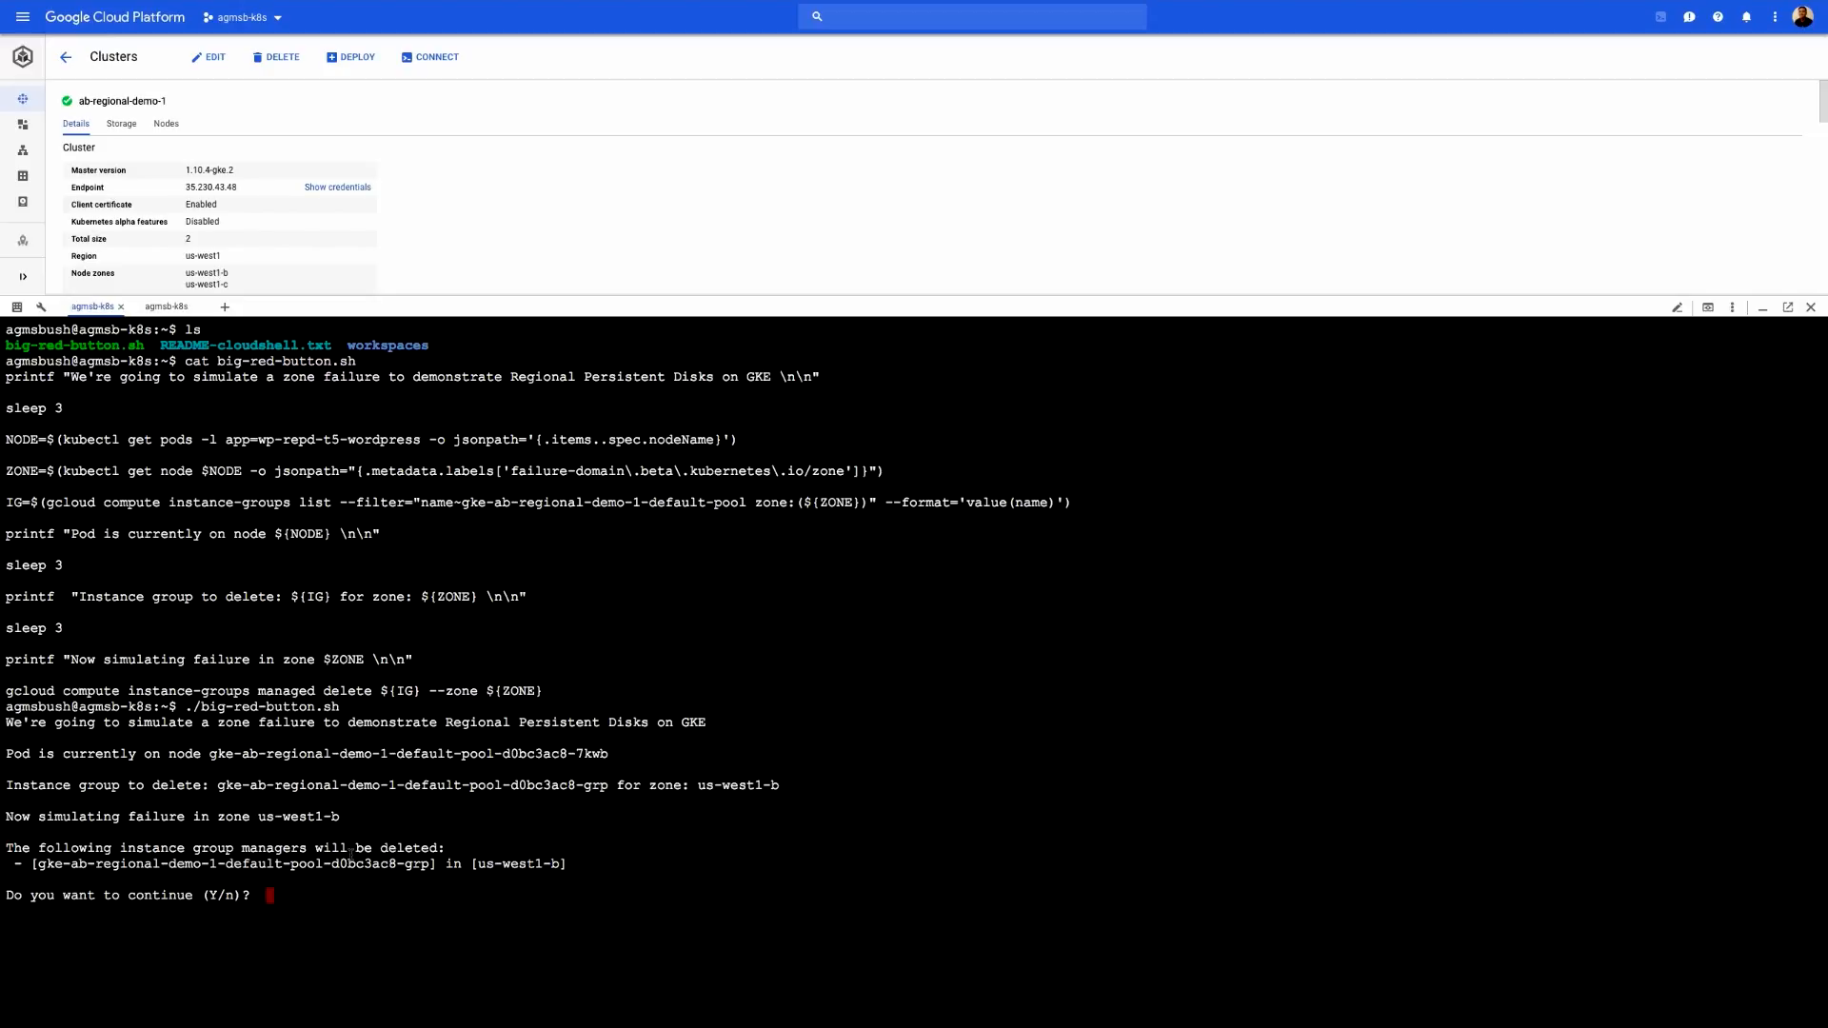
Step: Answer y to delete the us-west1-b instance group and begin kubectl get pod in the second session
type("y")
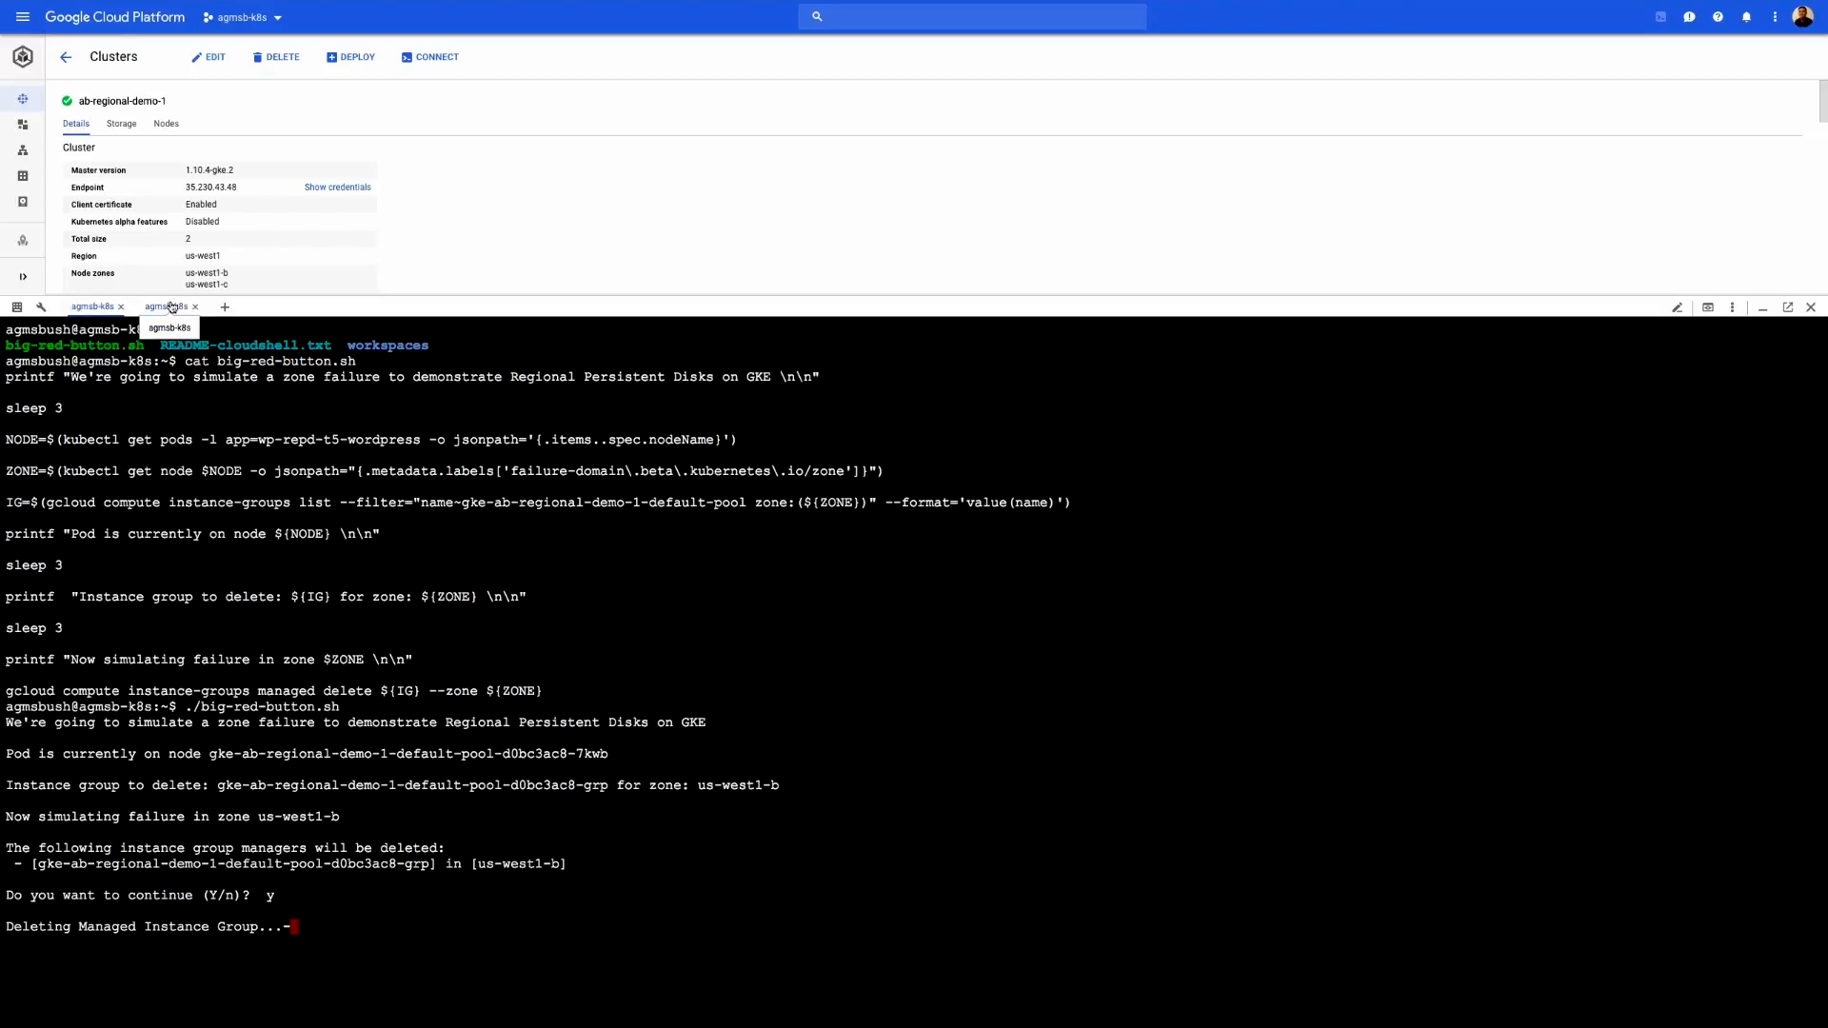
left_click(168, 304)
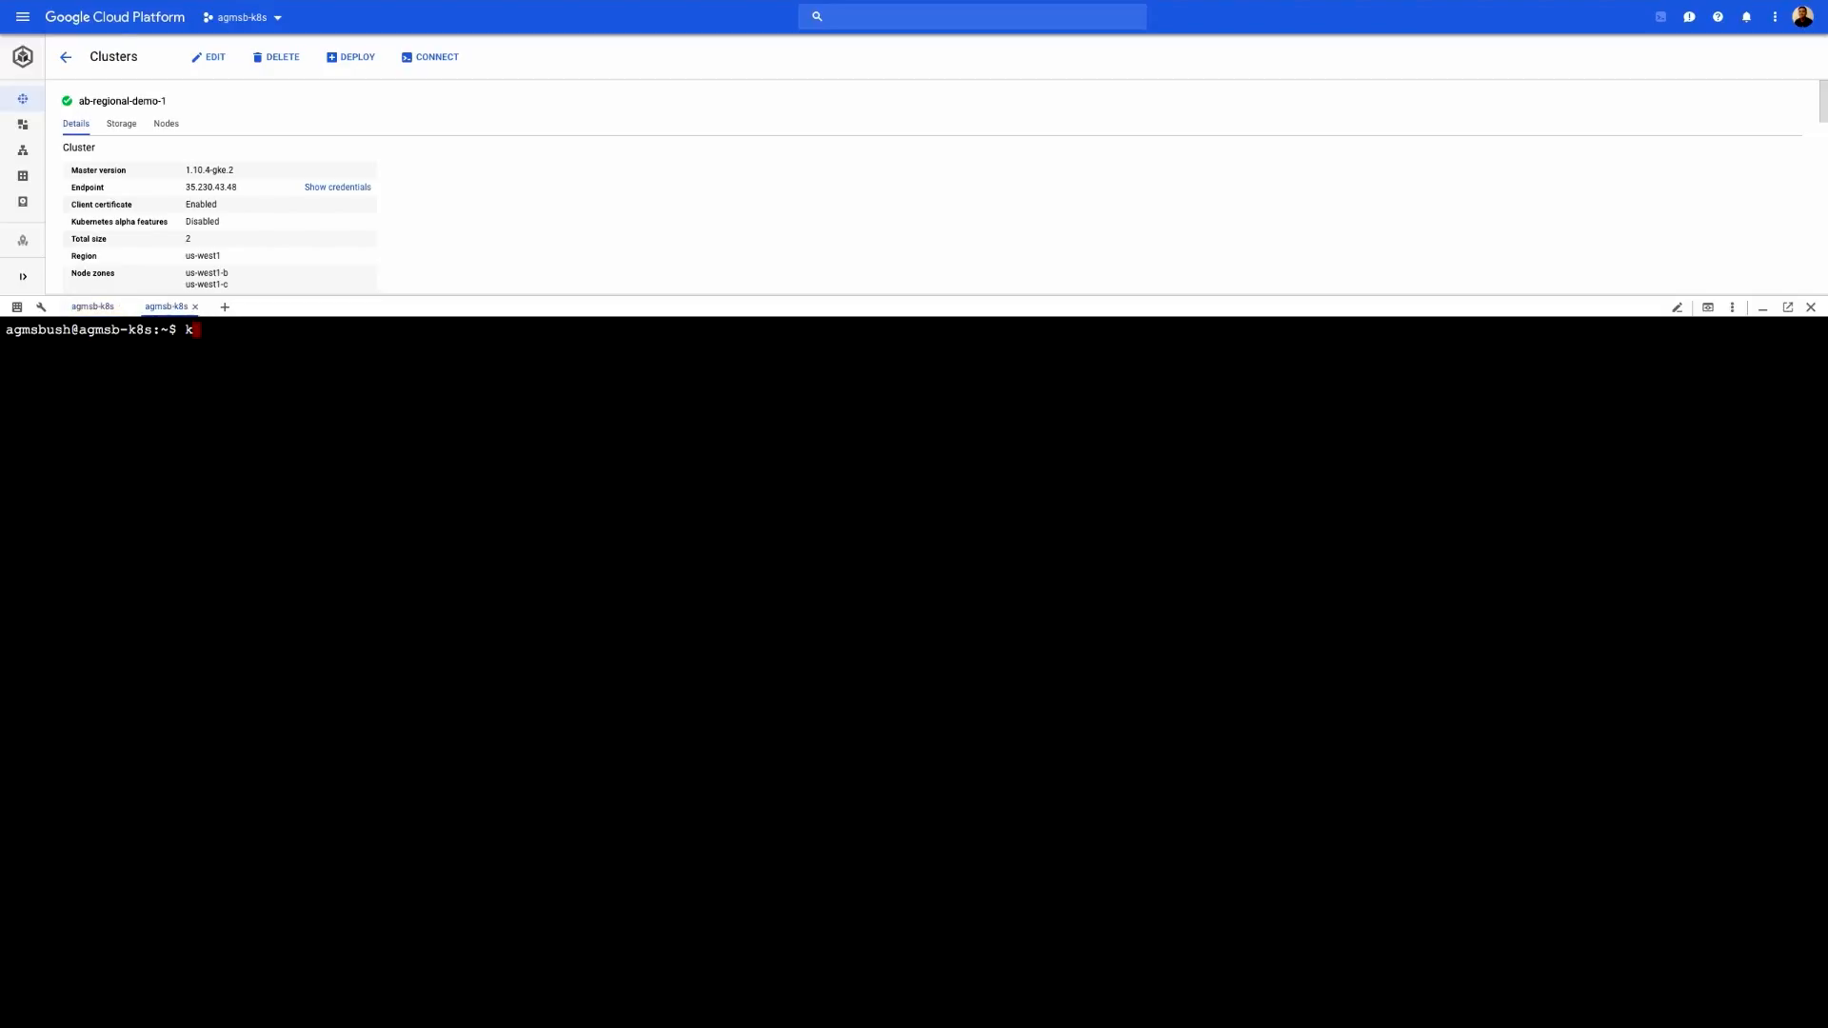
type("ubectl get pod")
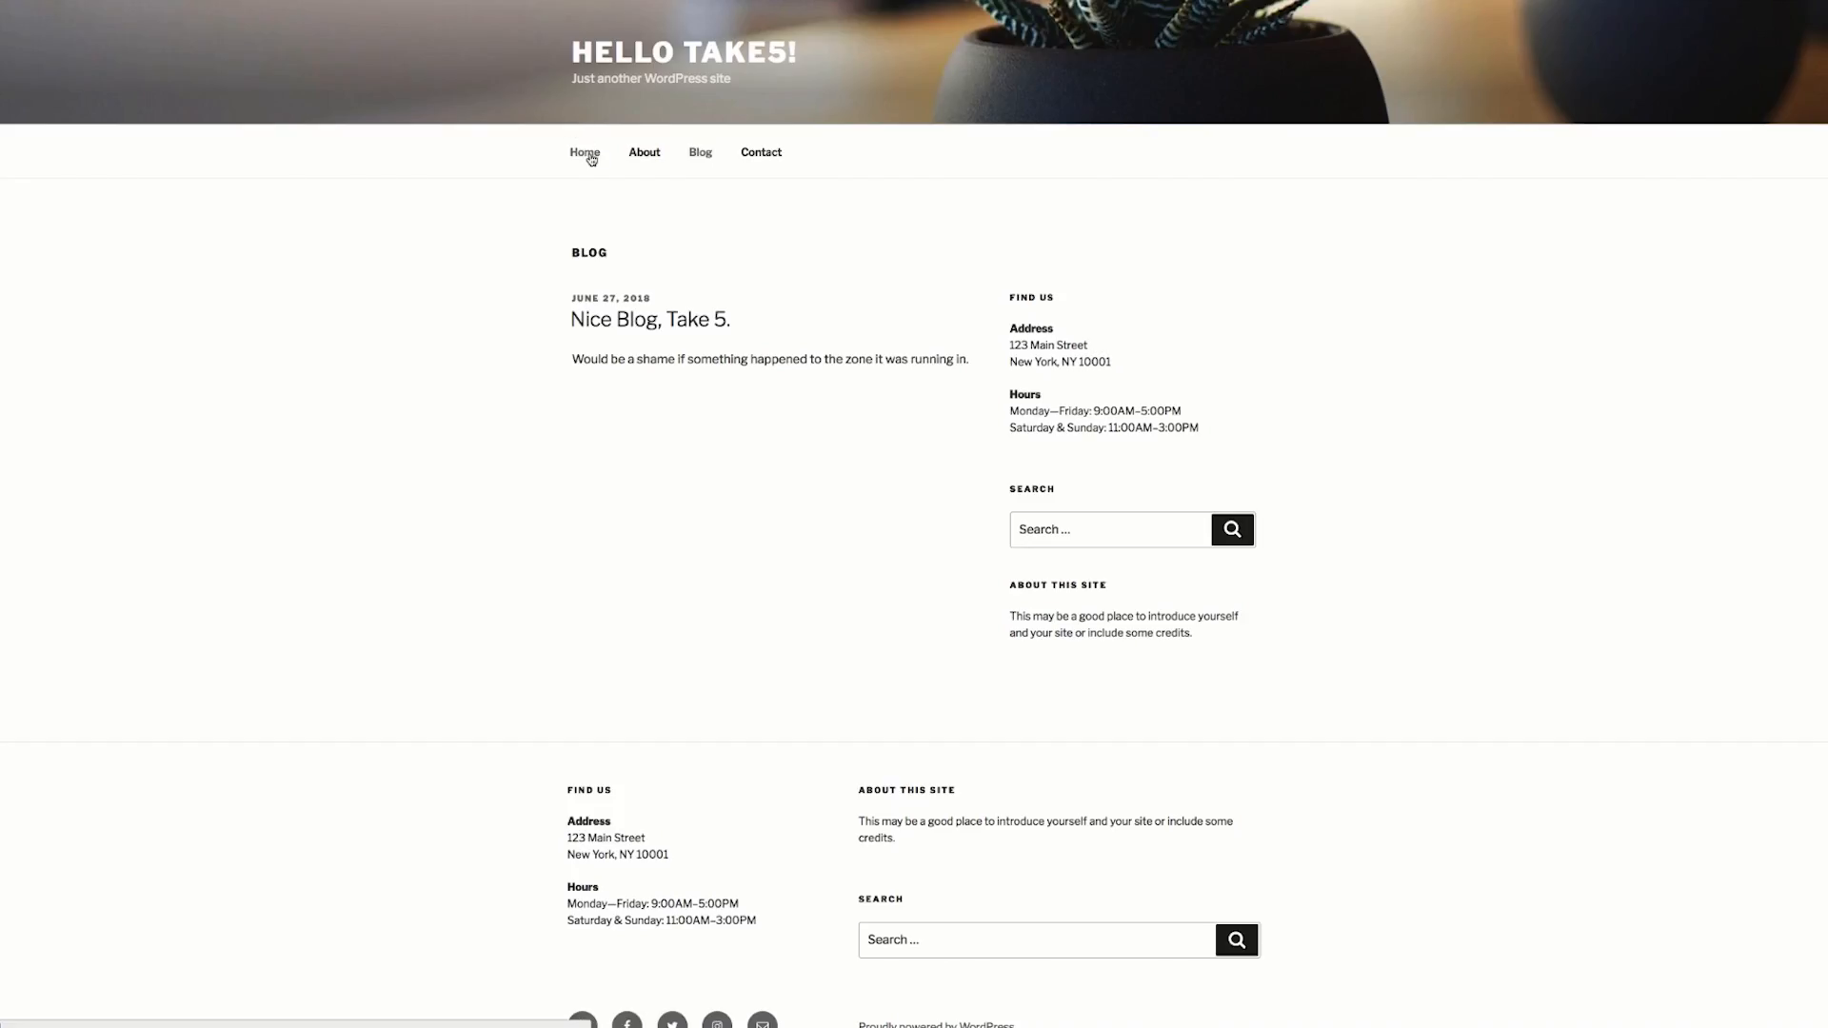
Step: Reload the WordPress Blog page to confirm the Nice Blog, Take 5 post survives
left_click(584, 152)
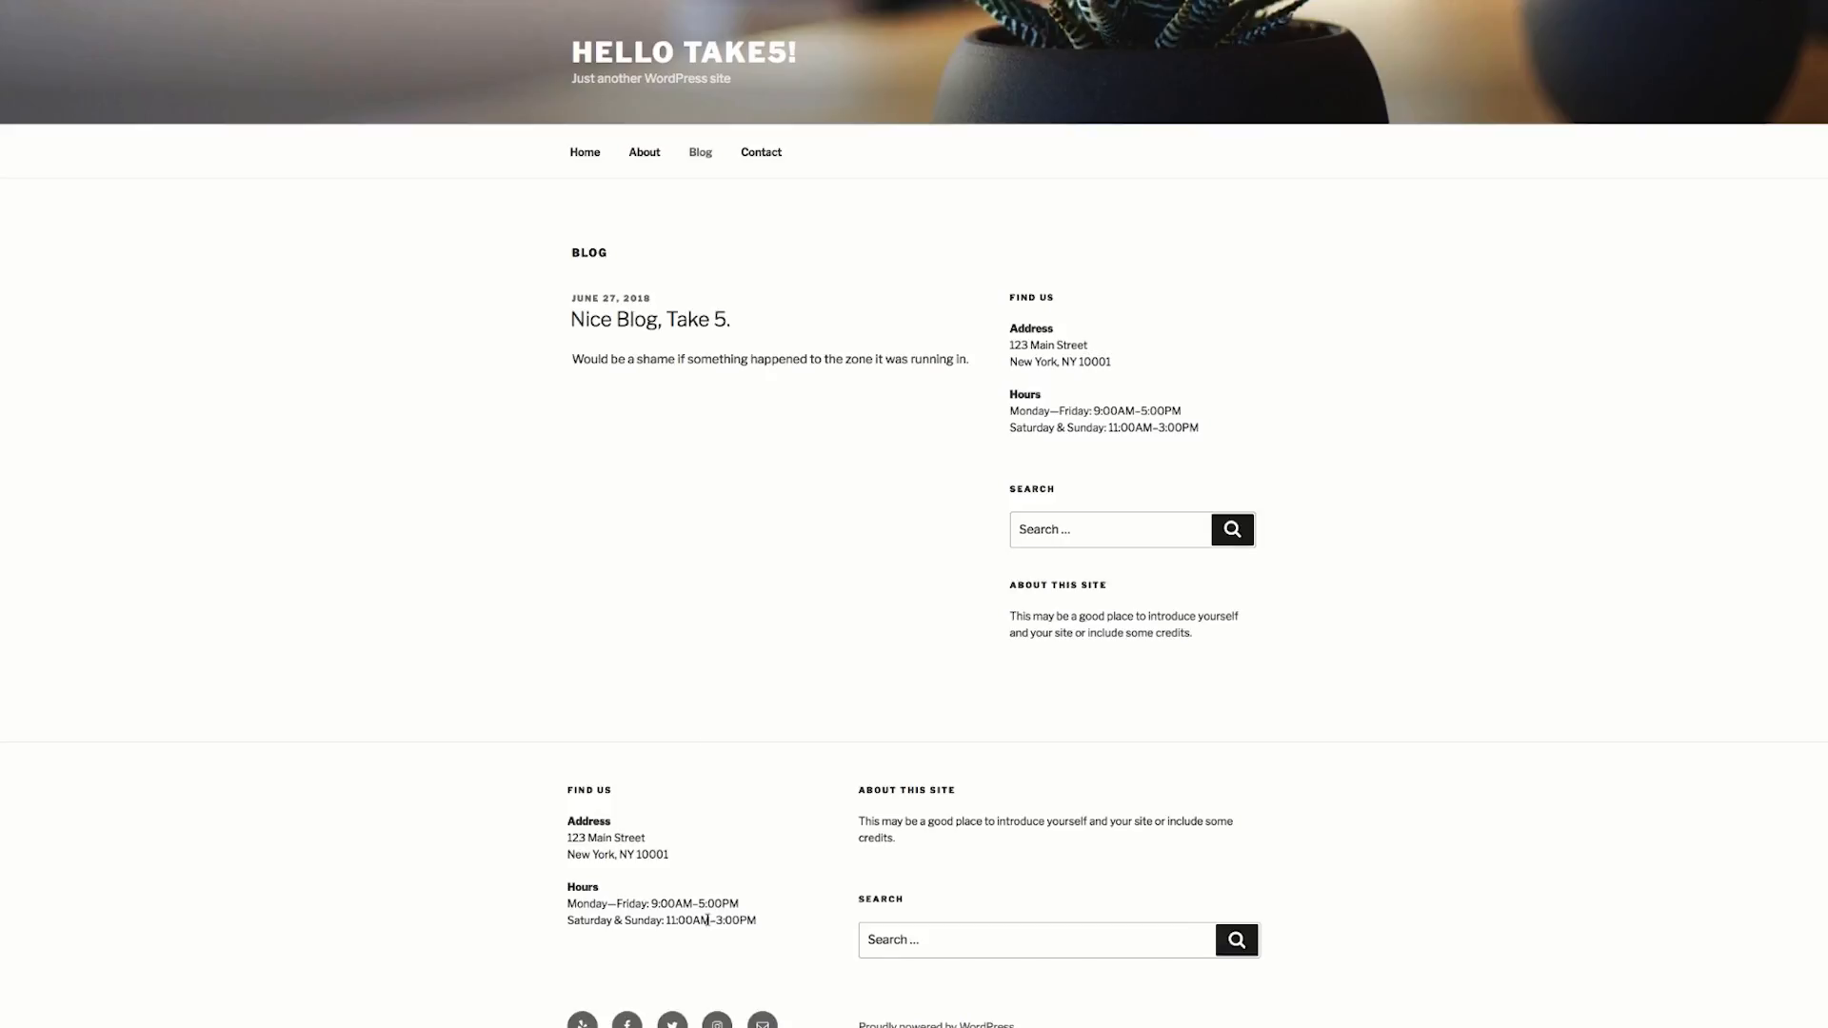
mouse_move(718, 381)
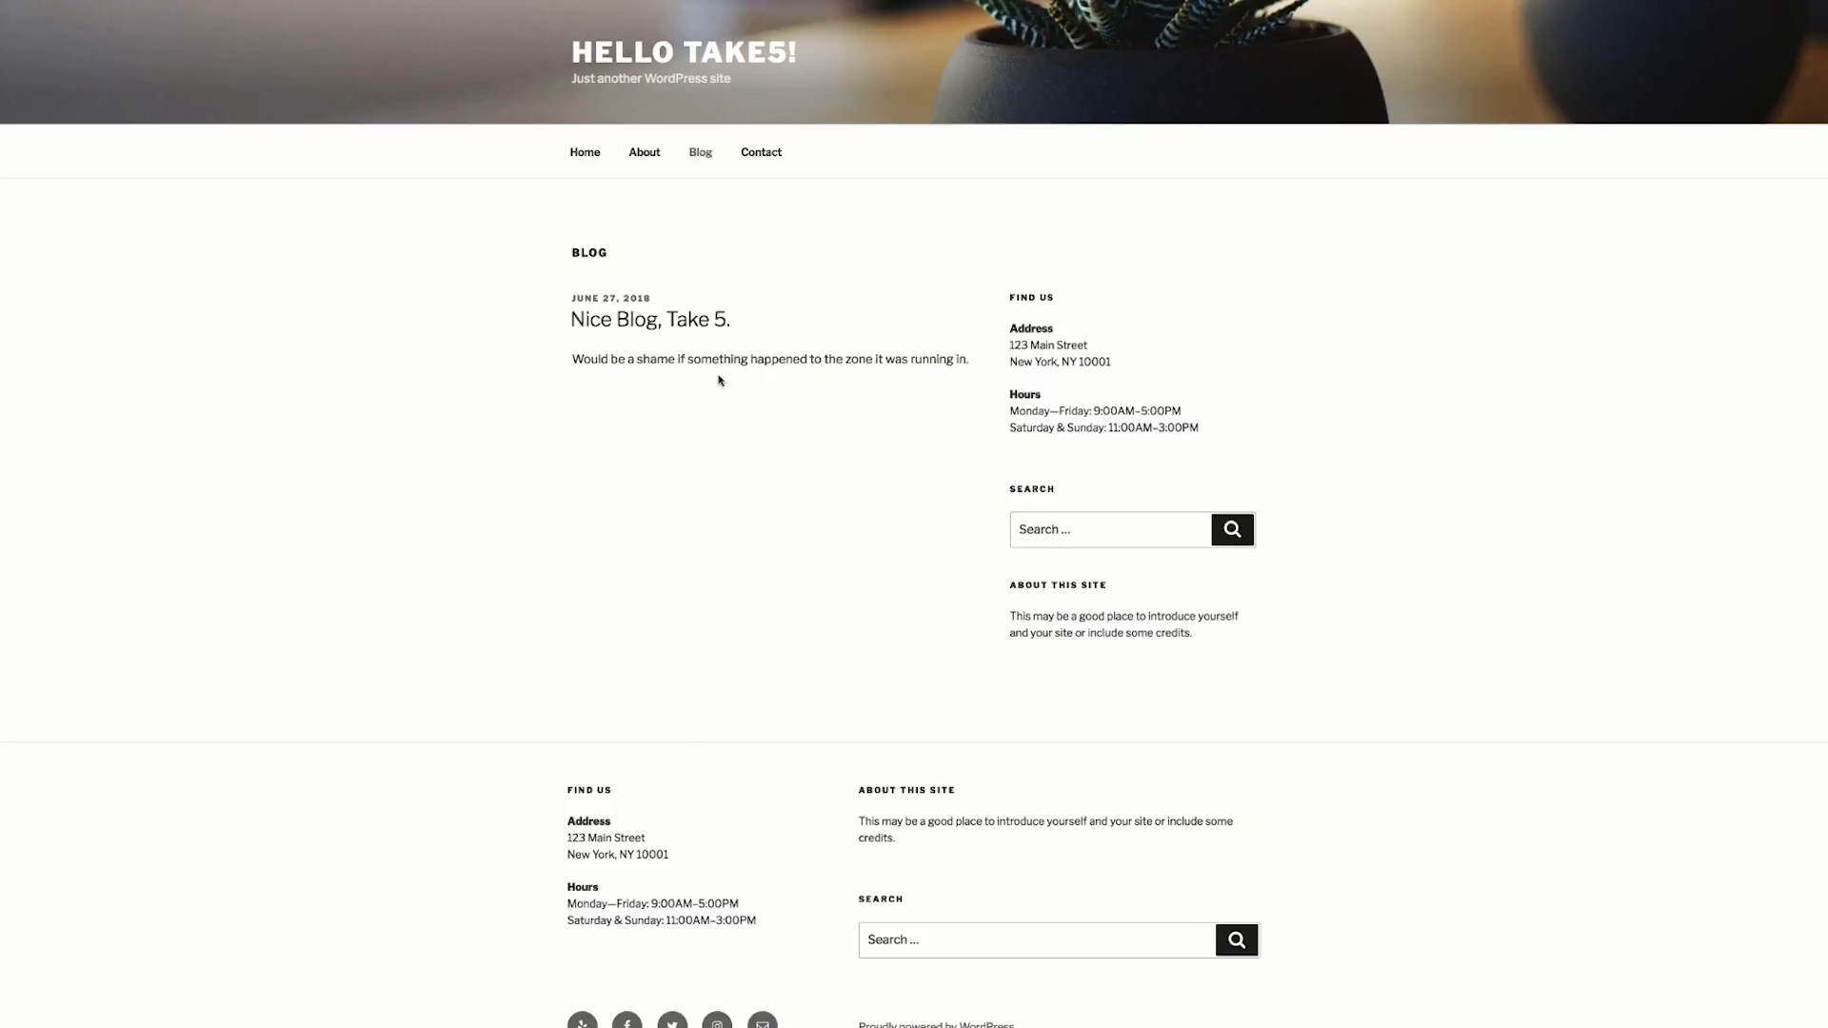